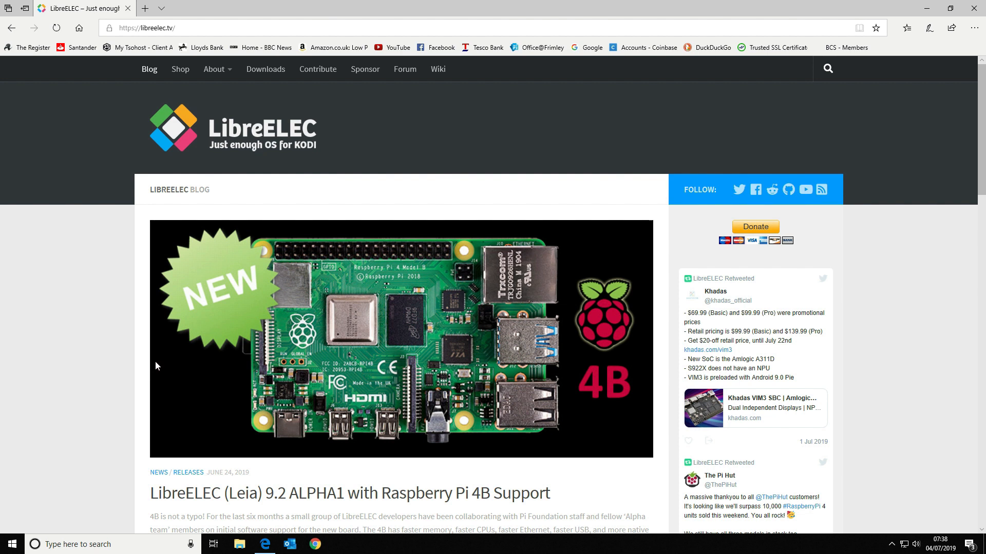
{"action": "mouse_move", "coordinate": [185, 258]}
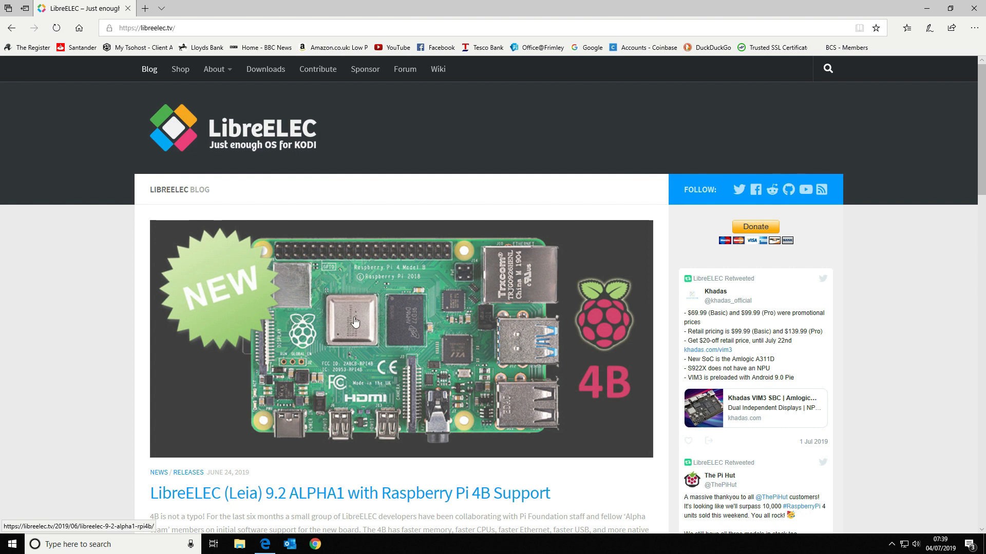
{"action": "mouse_move", "coordinate": [446, 297]}
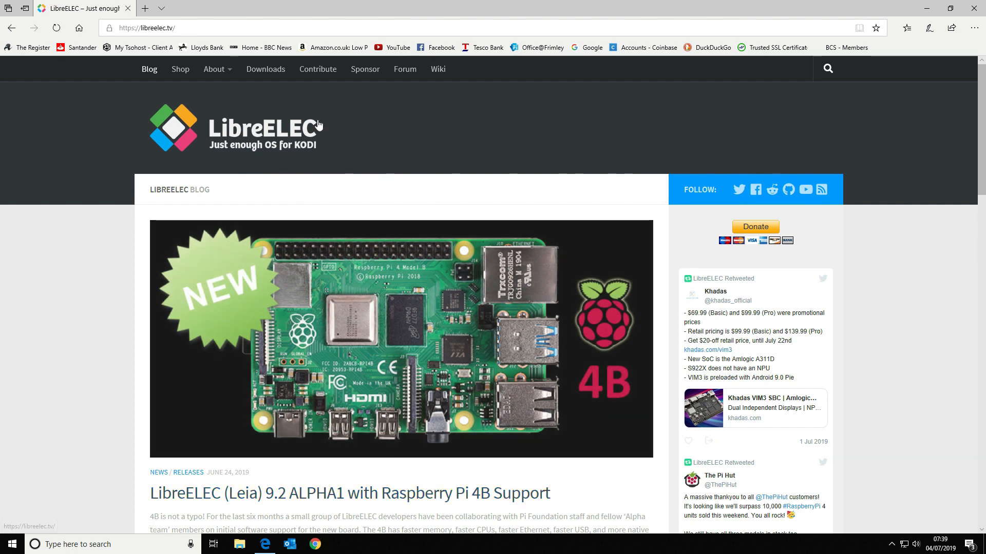
Save LibreELEC-RPi4.arm-9.1.001.img.gz from the Raspberry Pi 4 download page
{"action": "scroll", "scroll_direction": "down", "scroll_amount": 3}
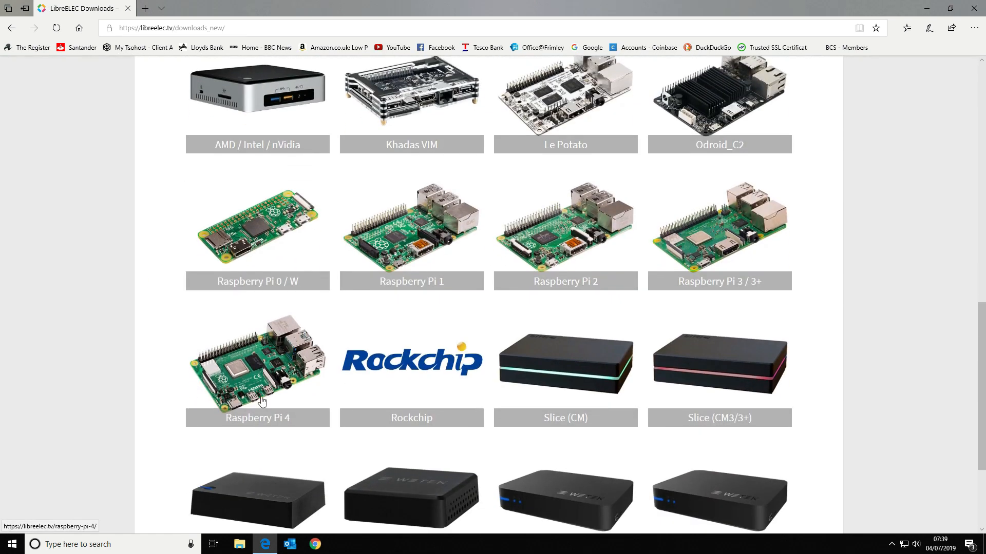
{"action": "left_click", "coordinate": [257, 364]}
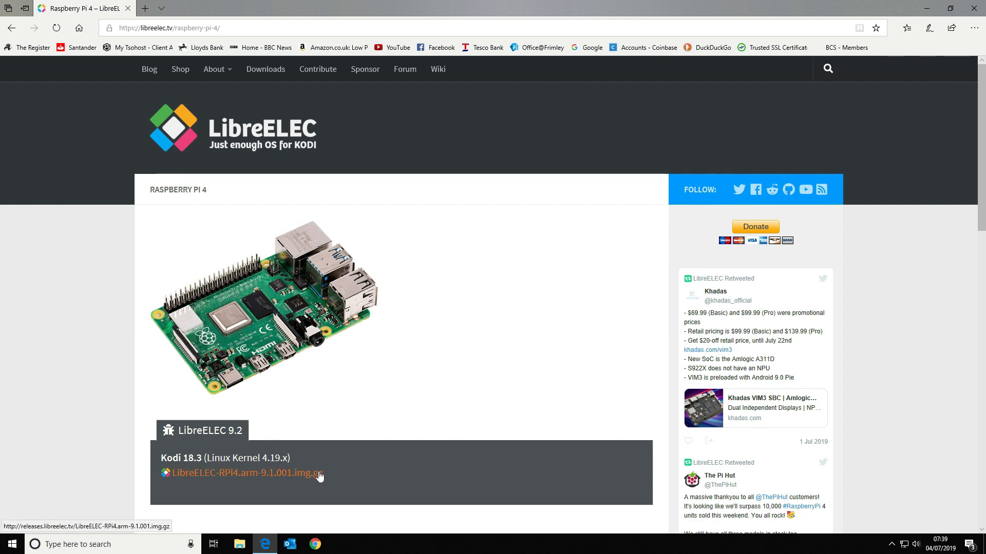
{"action": "left_click", "coordinate": [241, 473]}
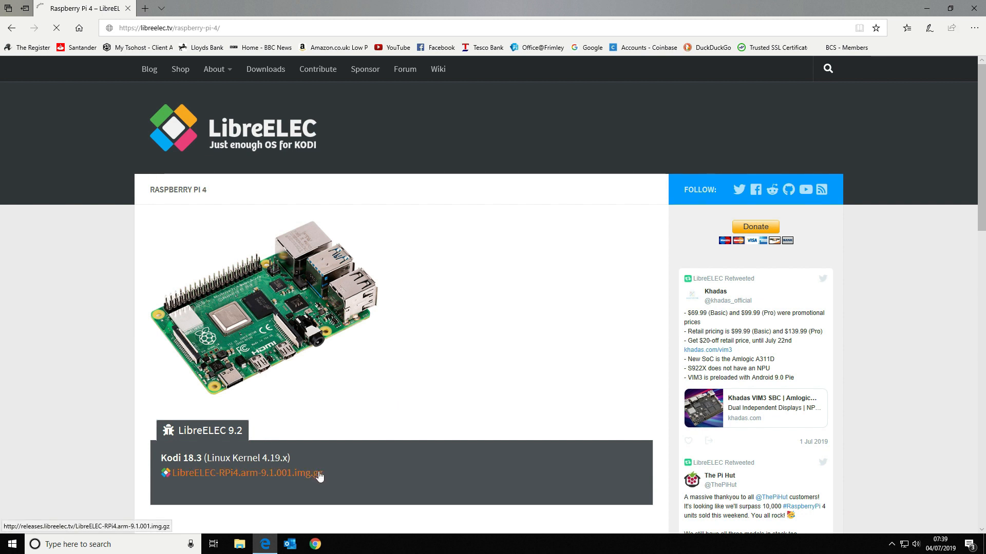
{"action": "left_click", "coordinate": [241, 473]}
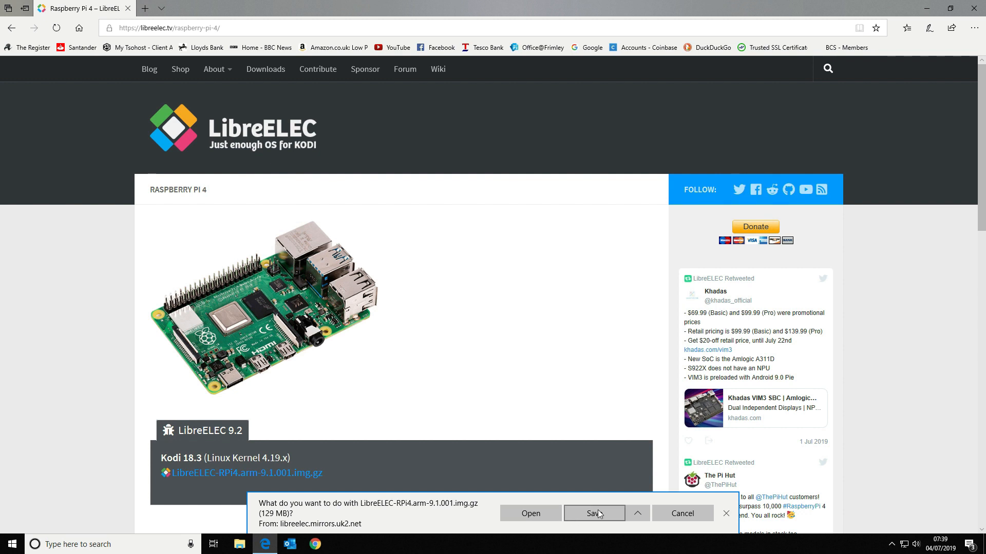
{"action": "left_click", "coordinate": [592, 513]}
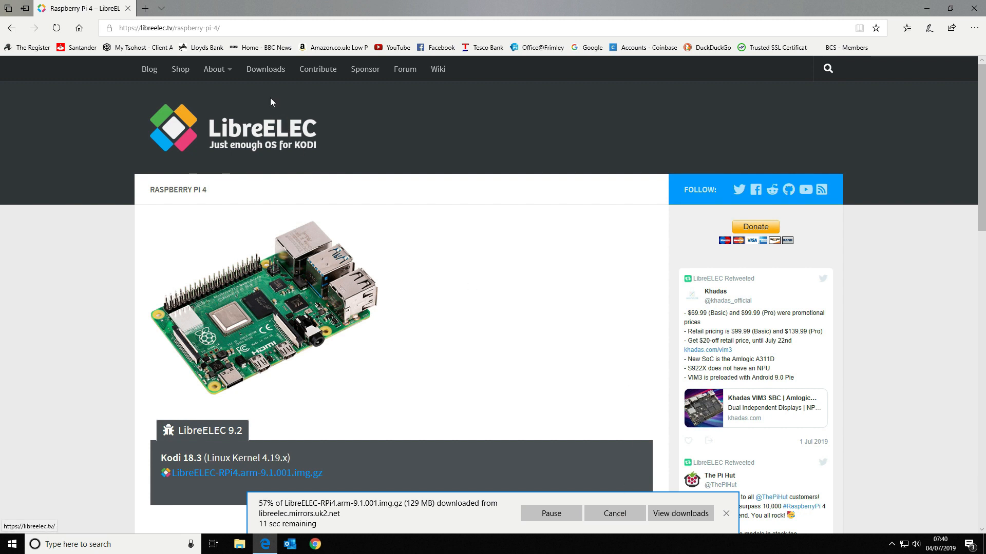
{"action": "mouse_move", "coordinate": [142, 58]}
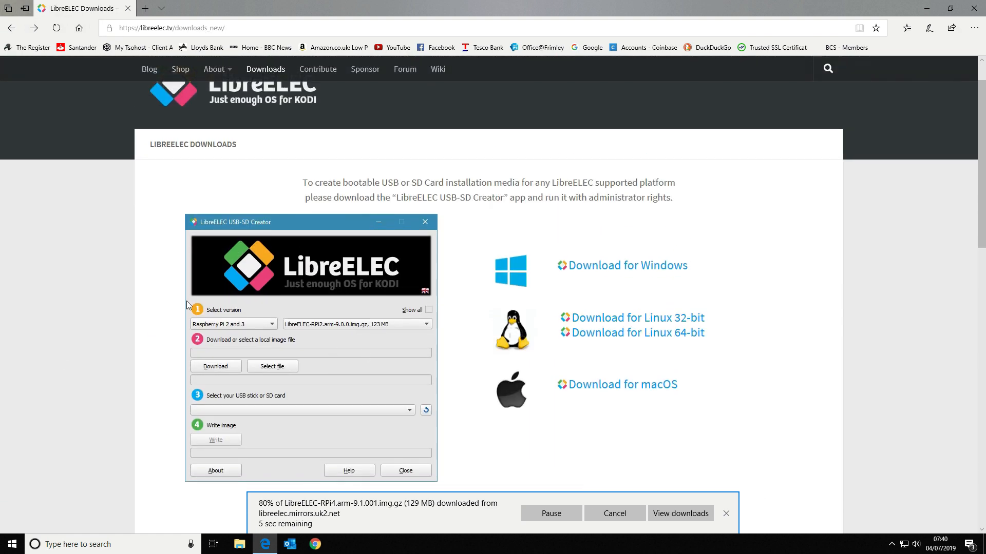
{"action": "mouse_move", "coordinate": [332, 317]}
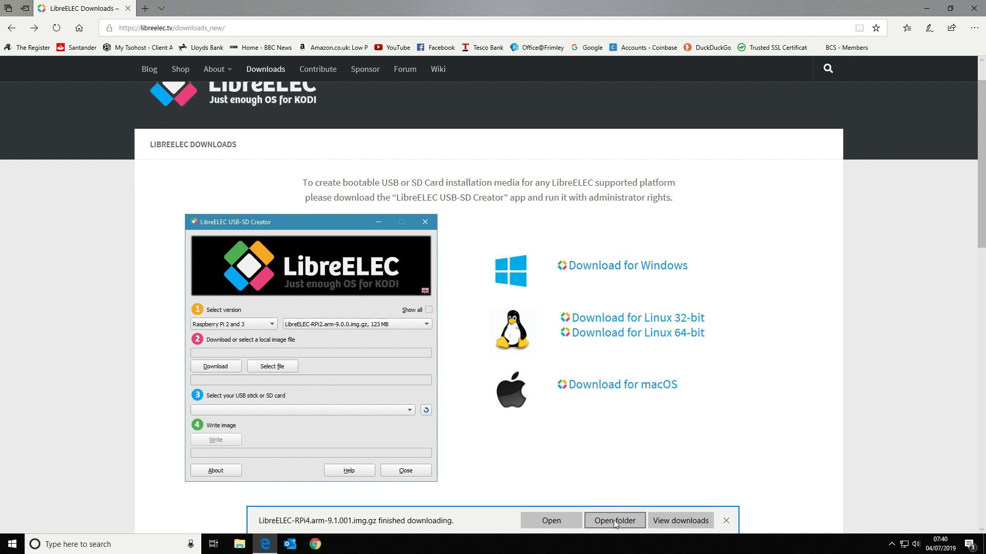
Show the finished LibreELEC-RPi4 9.1.001 image in the Downloads folder
{"action": "left_click", "coordinate": [615, 521]}
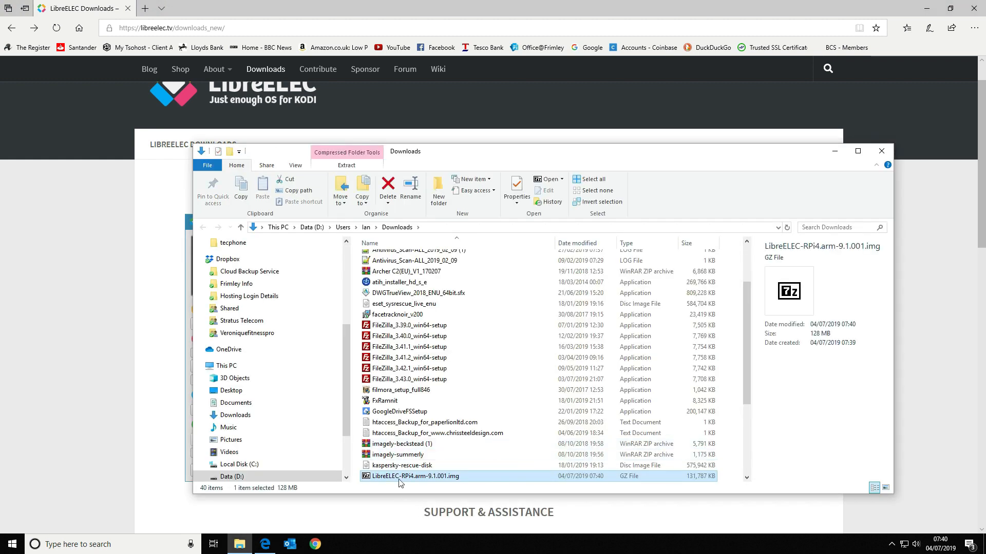
{"action": "right_click", "coordinate": [414, 476]}
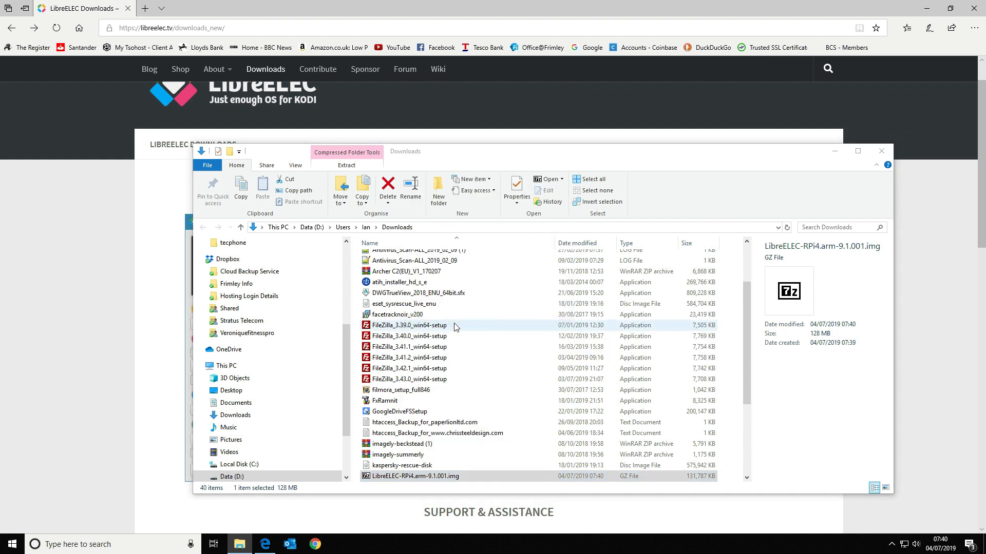
Unpack LibreELEC-RPi4.arm-9.1.001.img.gz to the Desktop in WinRAR, then close WinRAR
{"action": "double_click", "coordinate": [413, 476]}
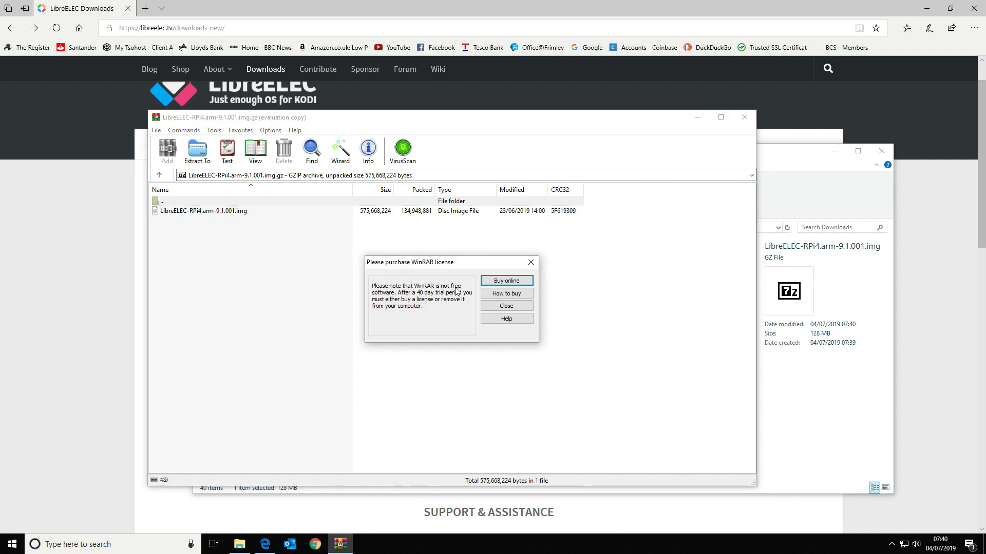
{"action": "left_click", "coordinate": [505, 306]}
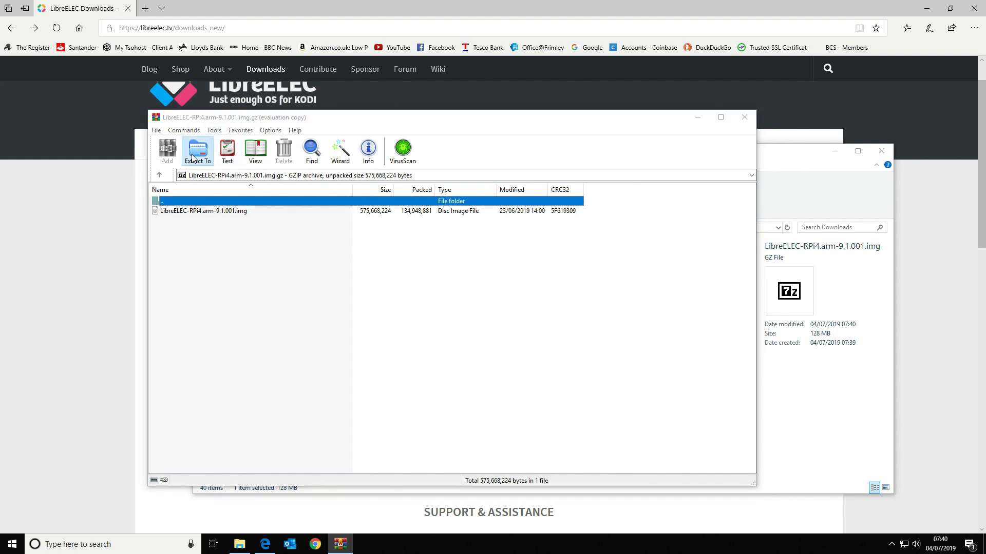
{"action": "left_click", "coordinate": [197, 151]}
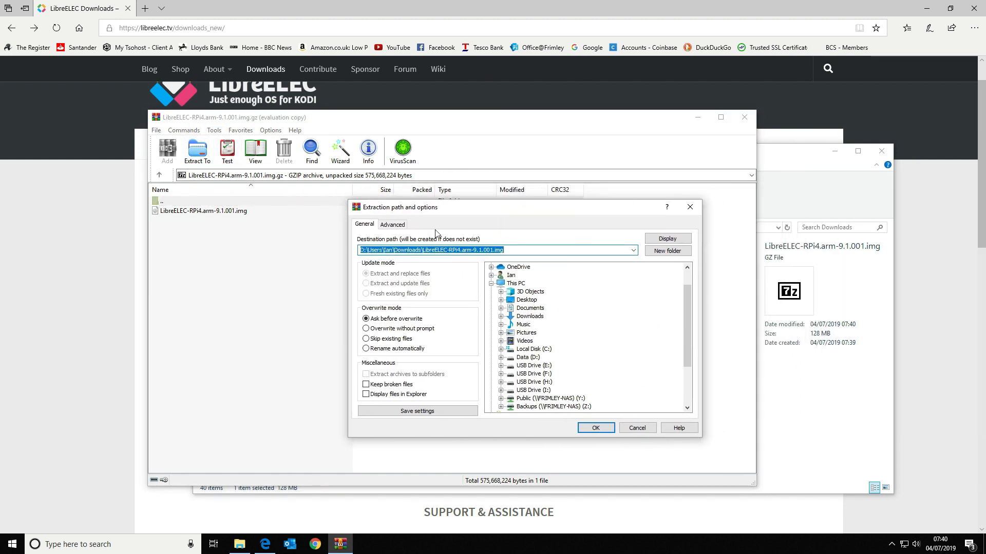
{"action": "left_click", "coordinate": [527, 300]}
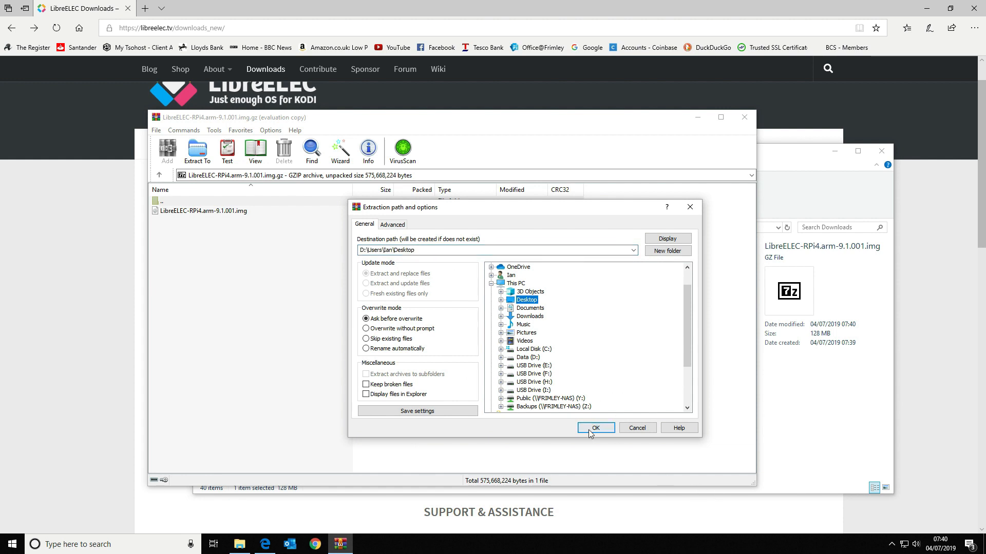
{"action": "left_click", "coordinate": [594, 428]}
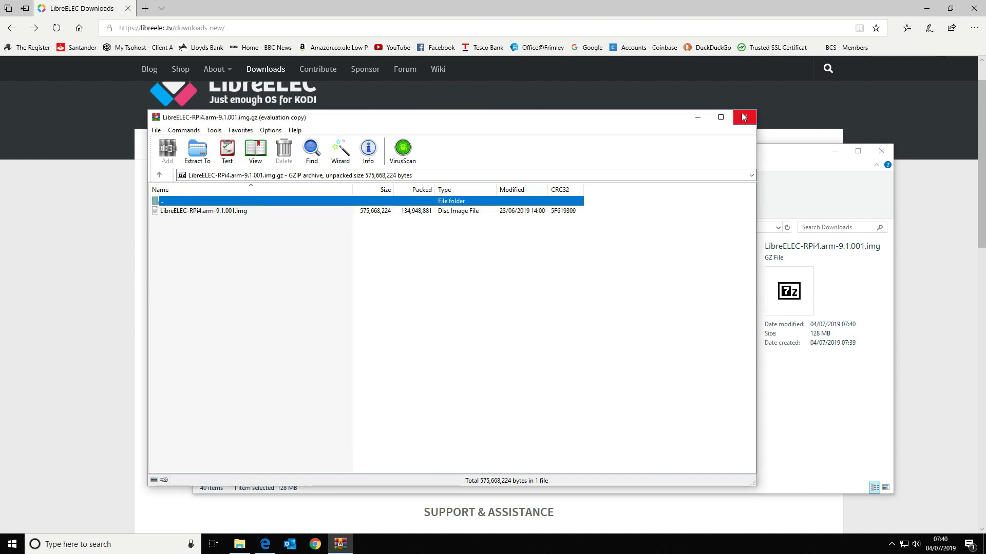
{"action": "left_click", "coordinate": [743, 117]}
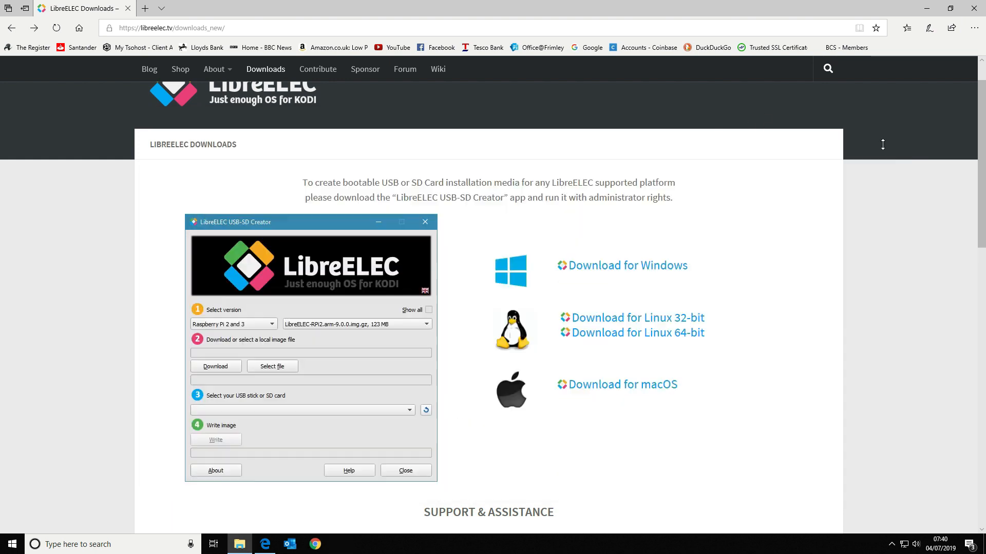
{"action": "mouse_move", "coordinate": [601, 268]}
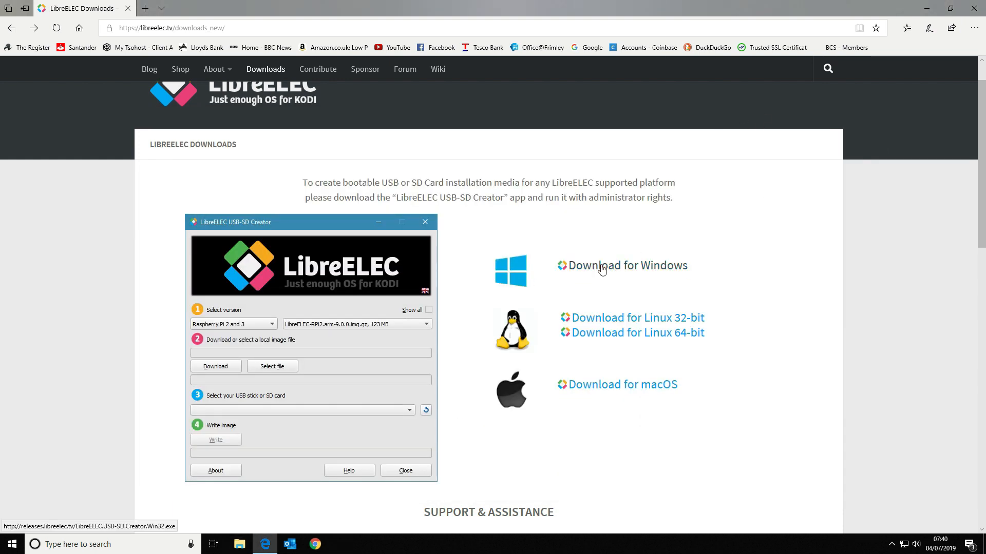
Download and run USB-SD Creator, choosing Raspberry Pi 2 and 3 with image 9.0.2
{"action": "left_click", "coordinate": [626, 265]}
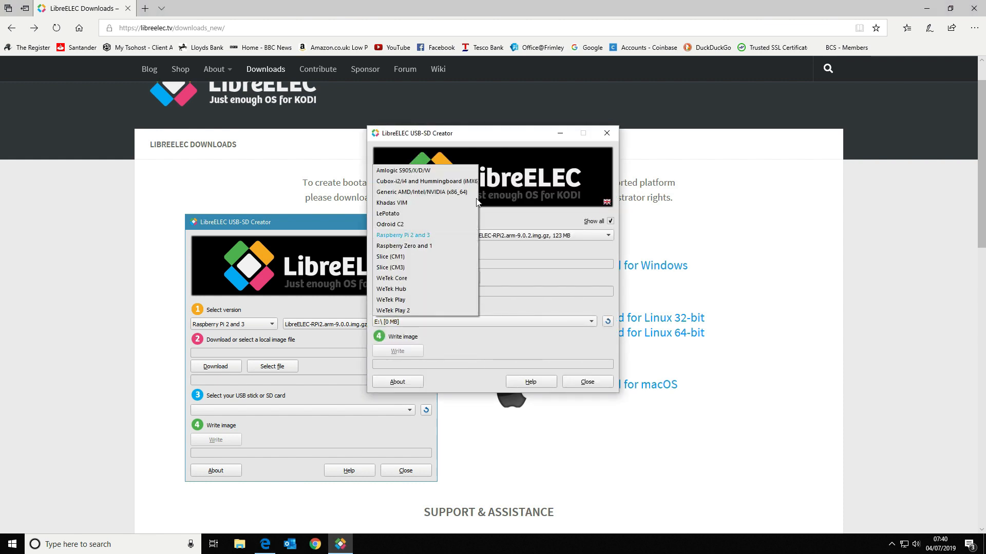
{"action": "left_click", "coordinate": [402, 235]}
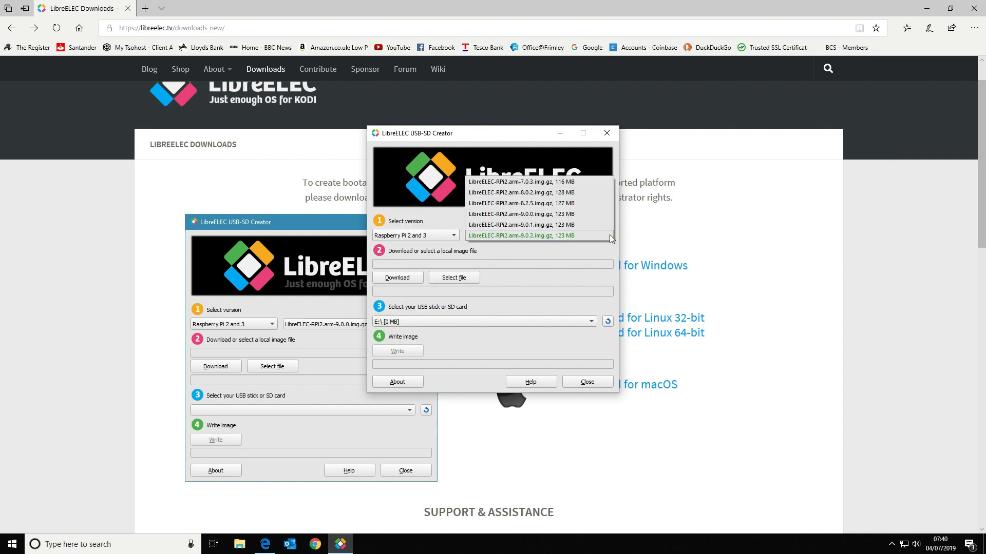
{"action": "left_click", "coordinate": [536, 235]}
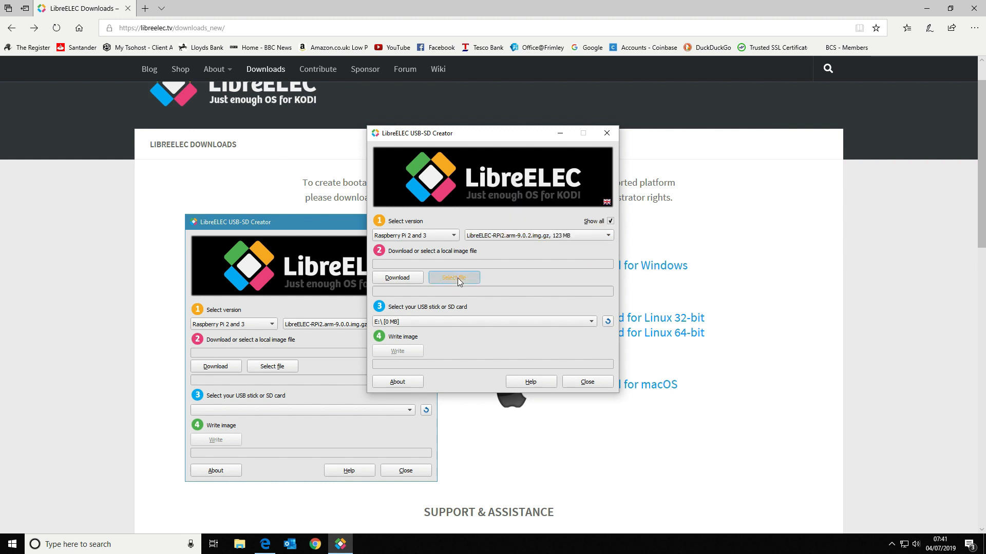
Load the extracted LibreELEC-RPi4.arm-9.1.001 .img file from the Desktop
{"action": "left_click", "coordinate": [454, 277]}
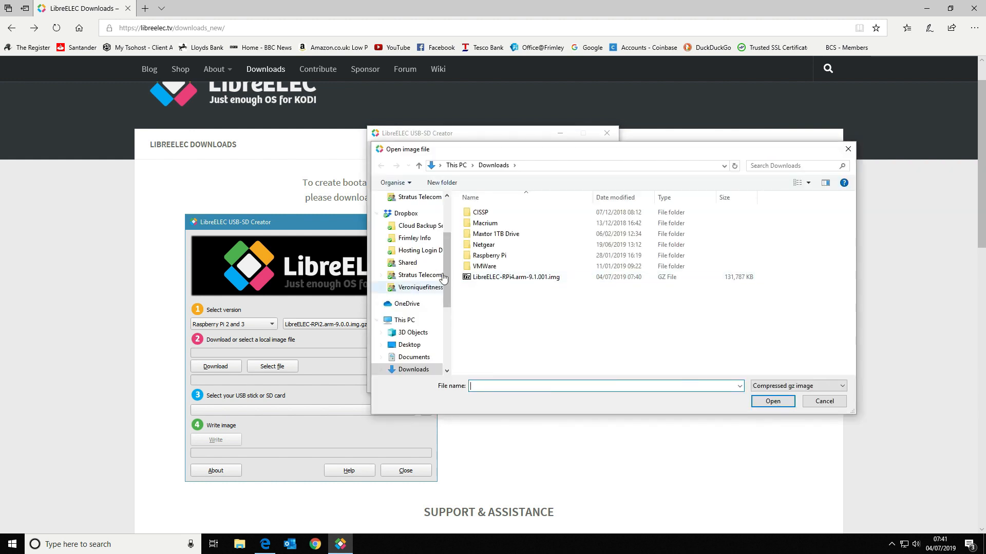
{"action": "left_click", "coordinate": [409, 345]}
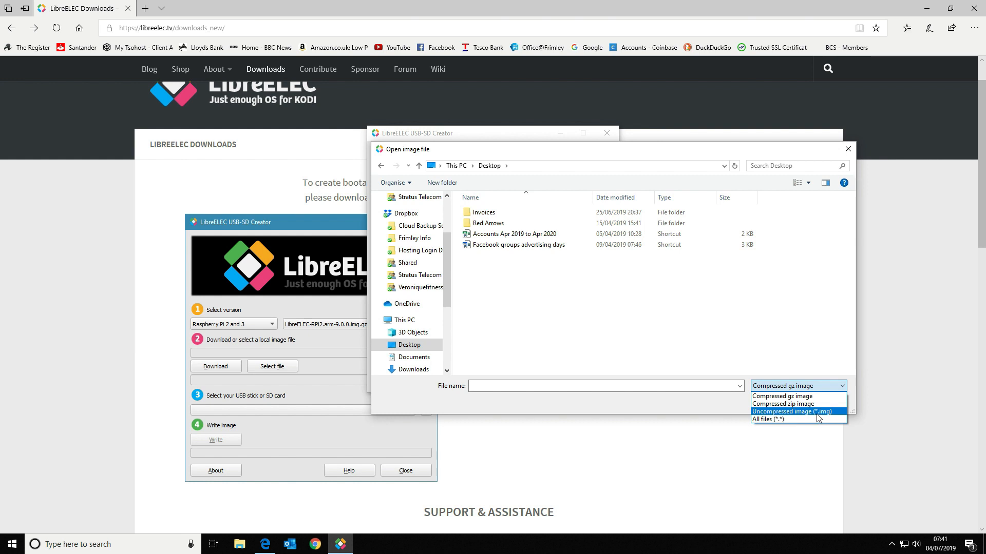
{"action": "left_click", "coordinate": [793, 411]}
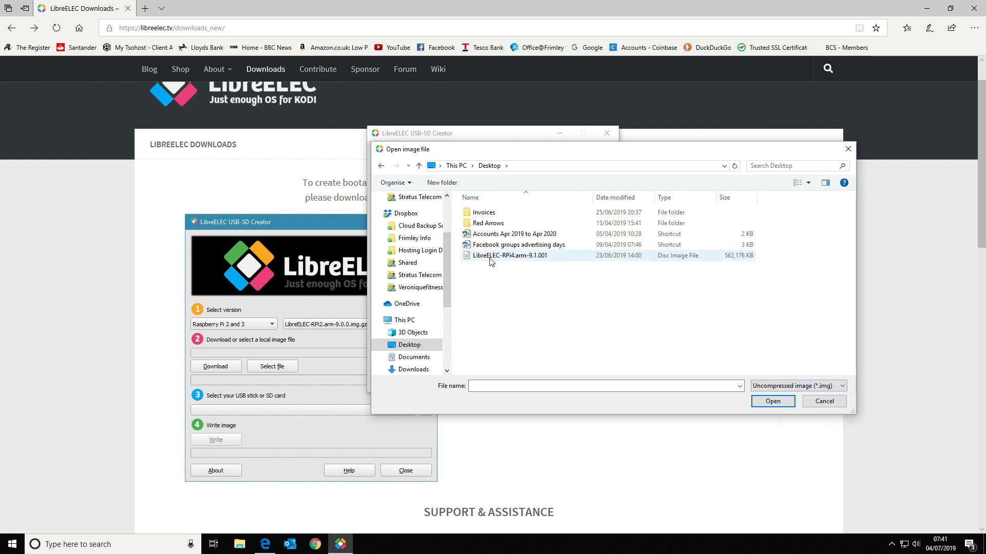
{"action": "left_click", "coordinate": [509, 255]}
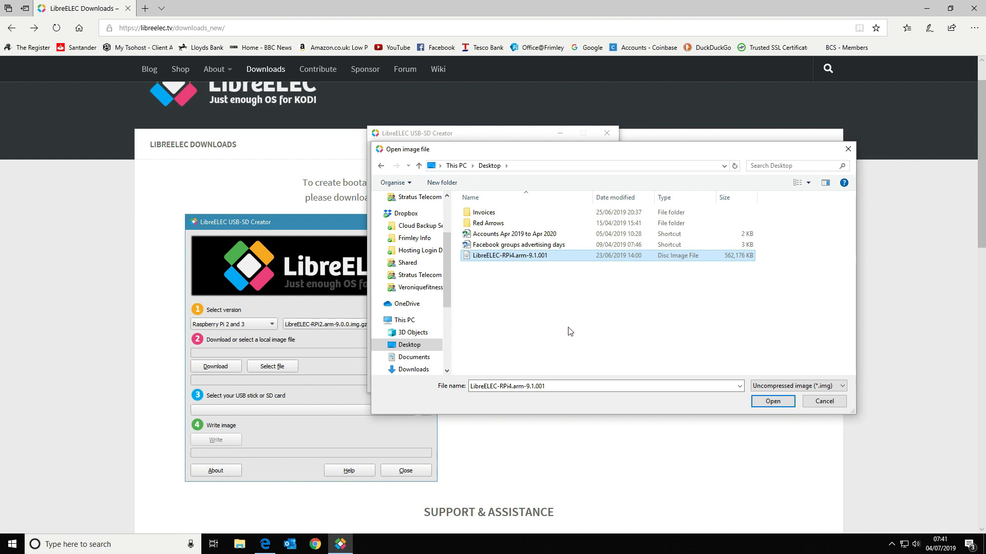
{"action": "left_click", "coordinate": [772, 401]}
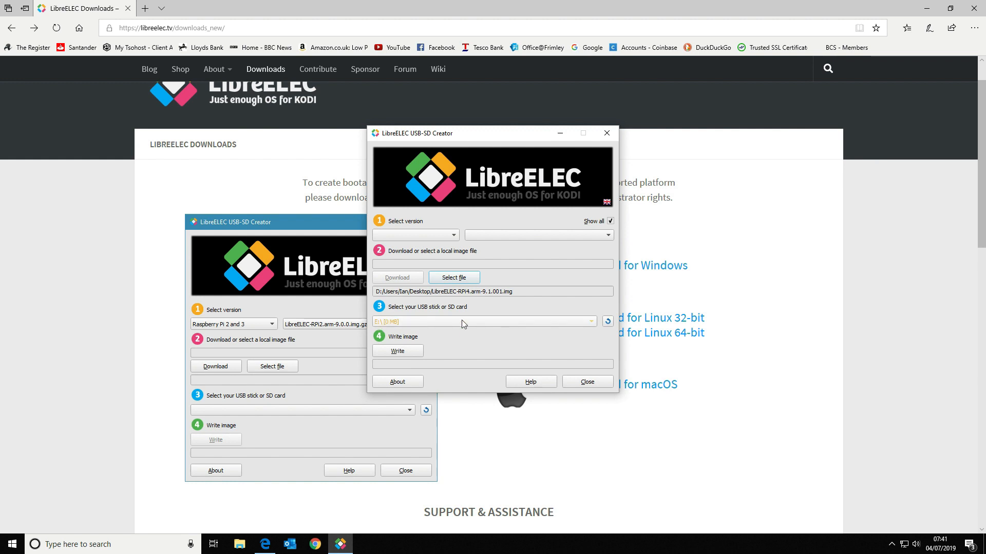
{"action": "mouse_move", "coordinate": [421, 324]}
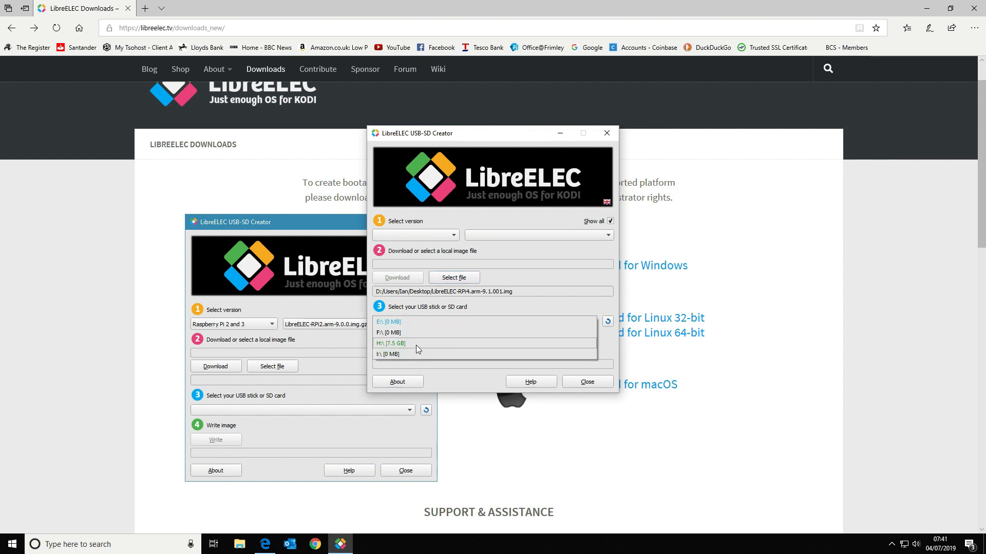
Target the H:\ [7.5 GB] card and start writing the image
{"action": "left_click", "coordinate": [389, 344]}
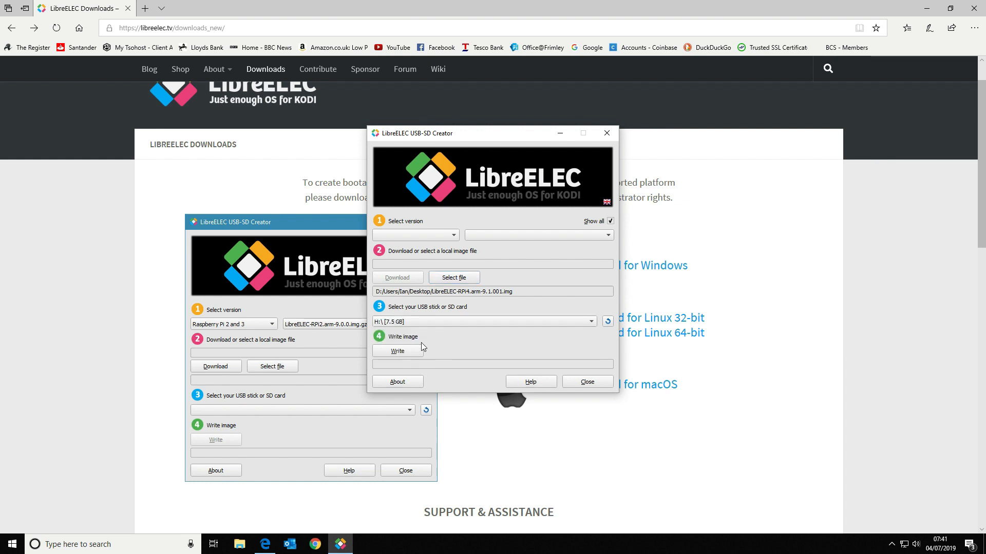
{"action": "mouse_move", "coordinate": [464, 344]}
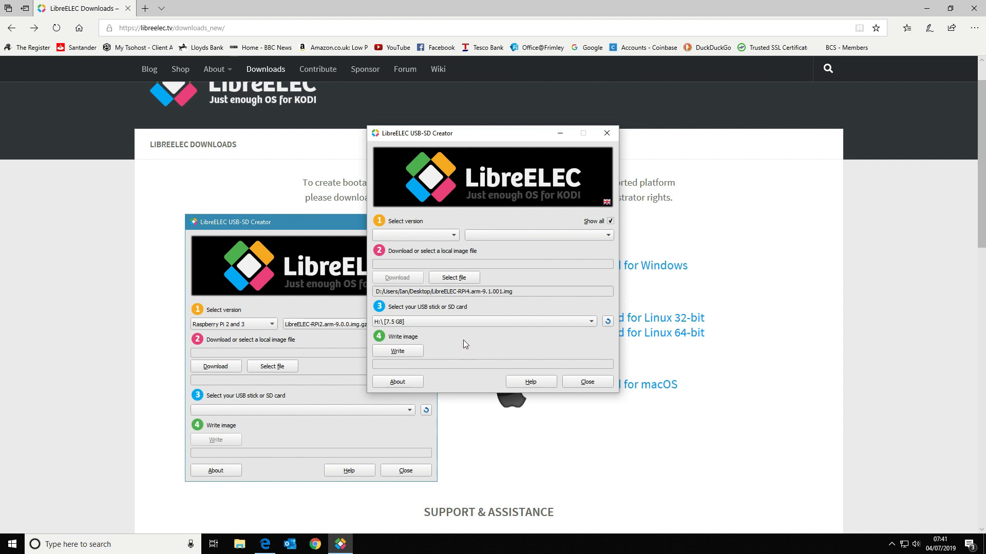
{"action": "left_click", "coordinate": [397, 351]}
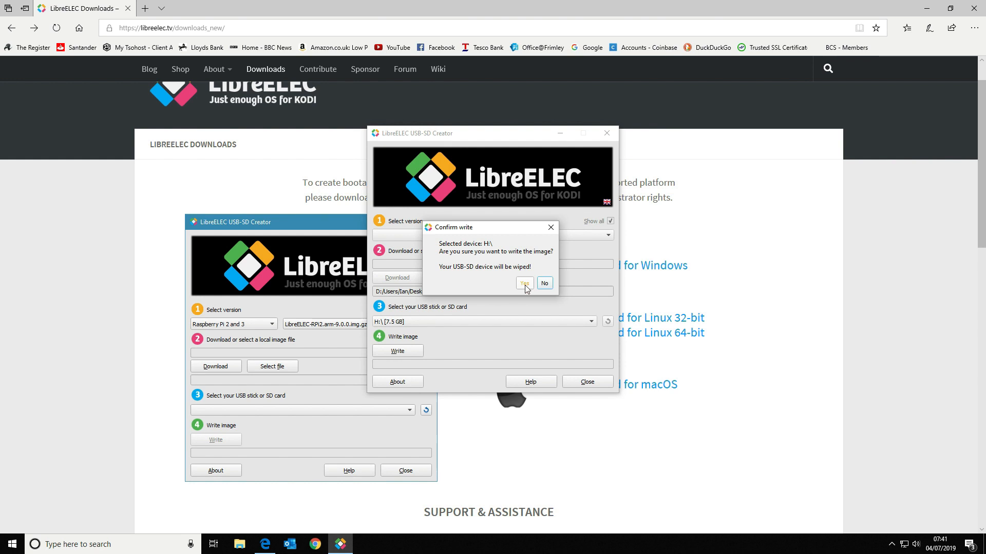
{"action": "left_click", "coordinate": [523, 283]}
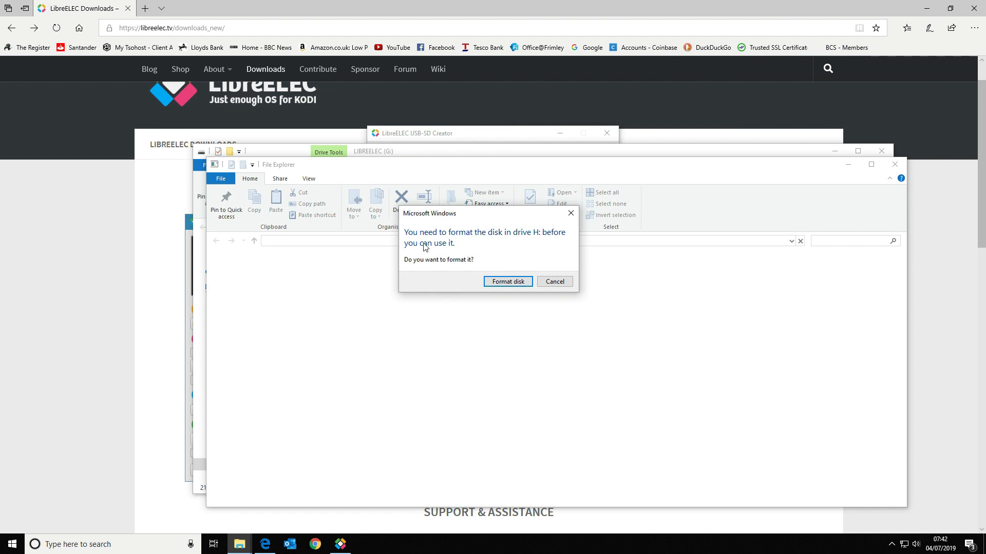
{"action": "mouse_move", "coordinate": [570, 299]}
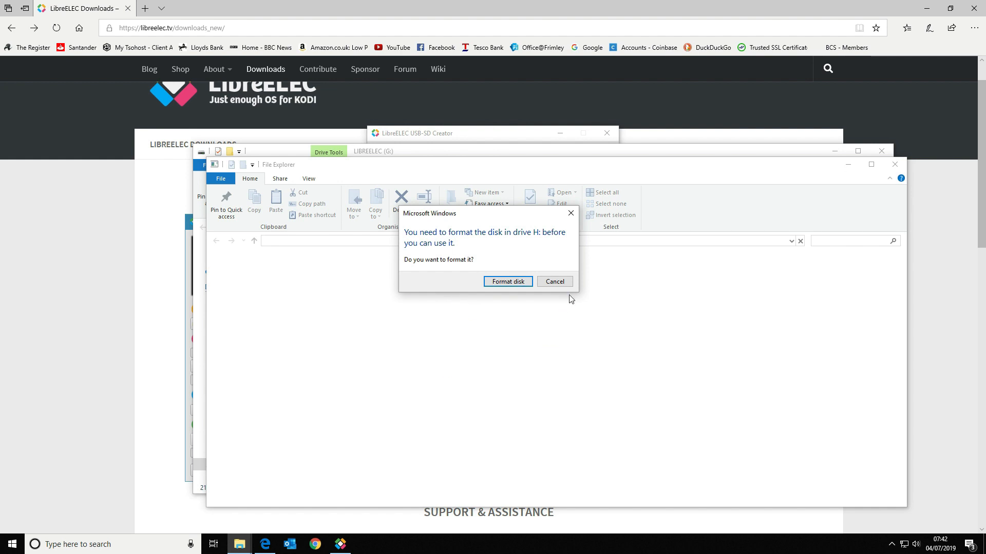
Decline both format prompts for drive H: and acknowledge the not-accessible error
{"action": "left_click", "coordinate": [554, 281]}
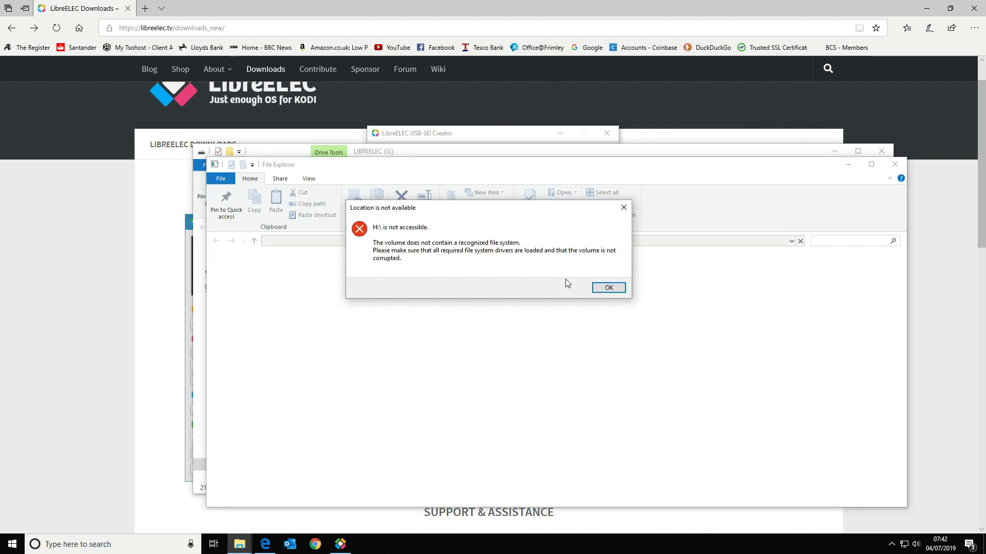
{"action": "left_click", "coordinate": [607, 287]}
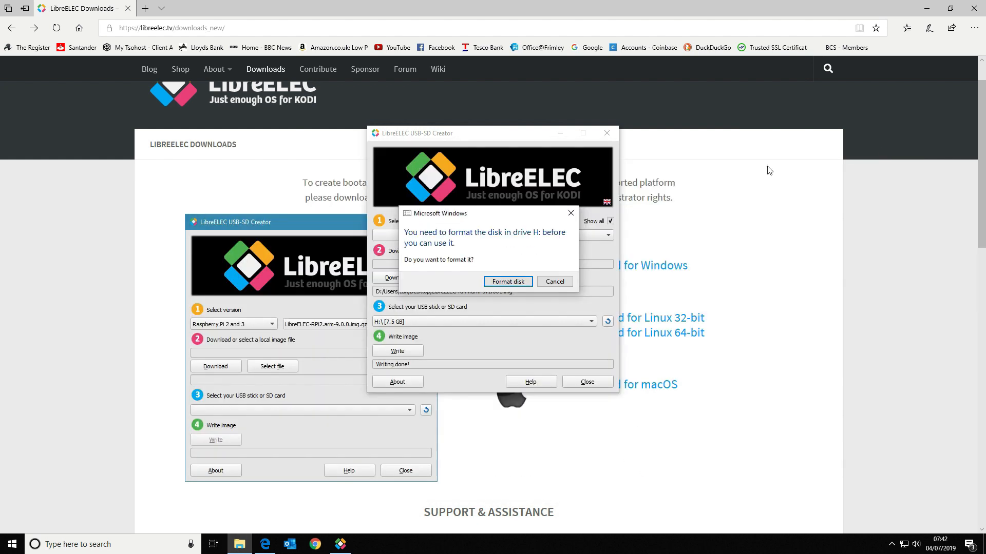
{"action": "left_click", "coordinate": [553, 281]}
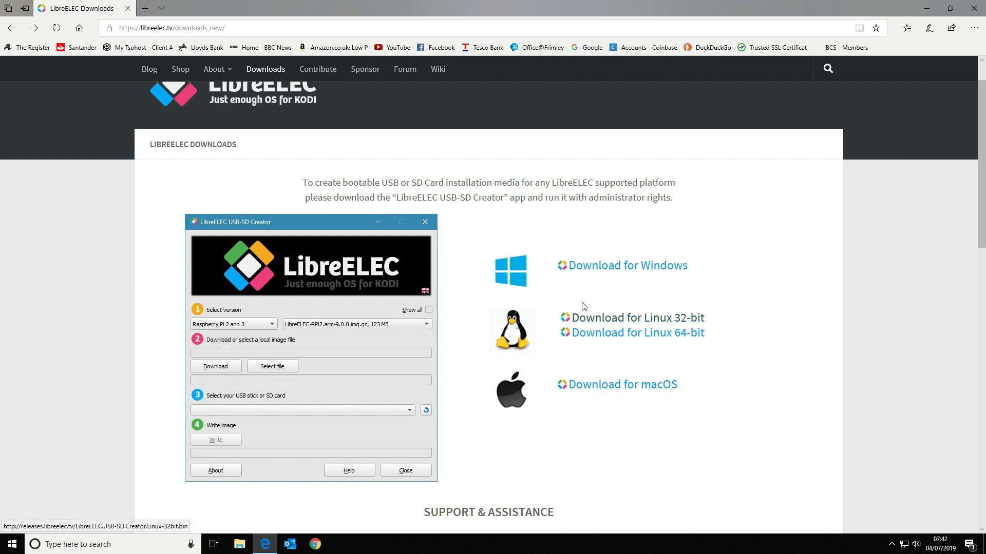
{"action": "mouse_move", "coordinate": [572, 289]}
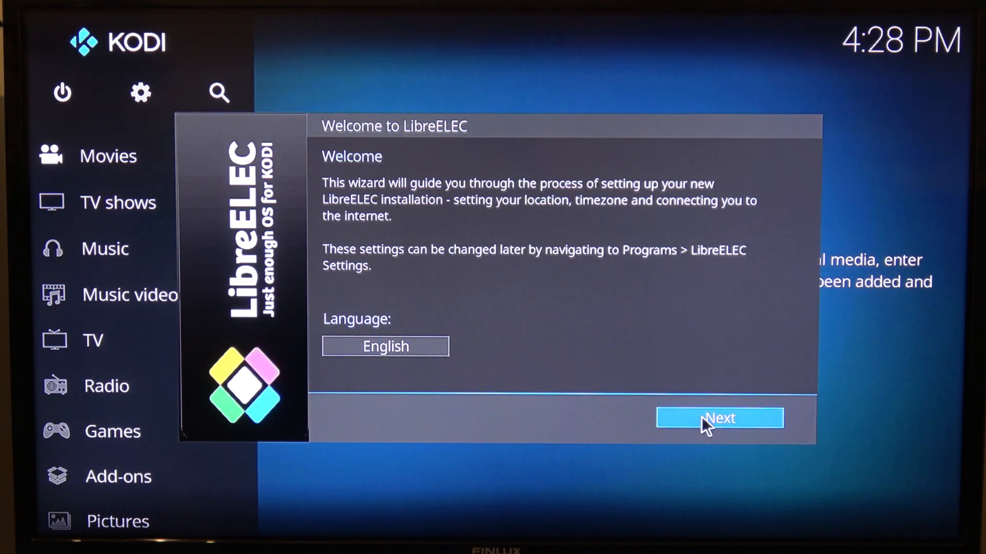
Pass the welcome page and set the LibreELEC hostname to Pi4-Media
{"action": "left_click", "coordinate": [719, 418]}
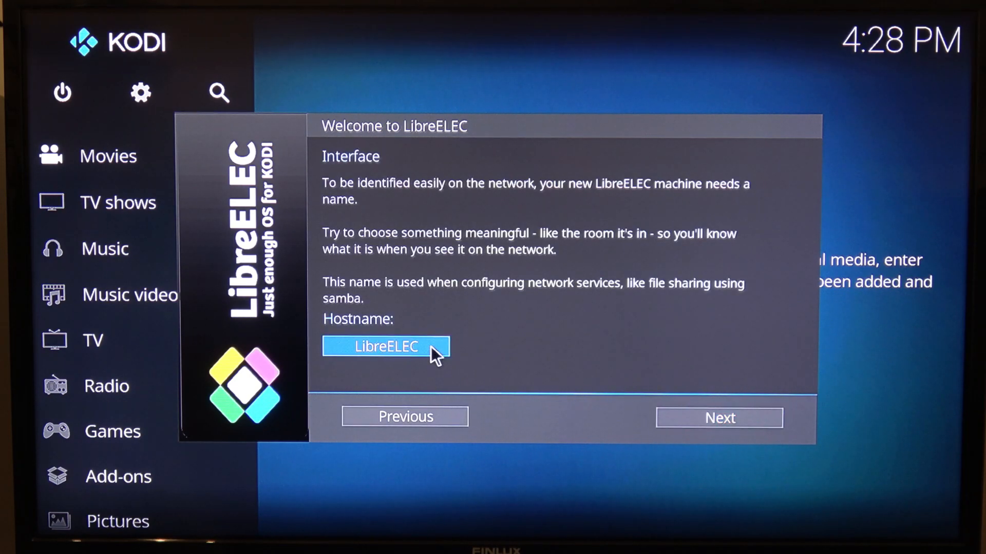
{"action": "left_click", "coordinate": [385, 347]}
{"action": "type", "text": "Pi"}
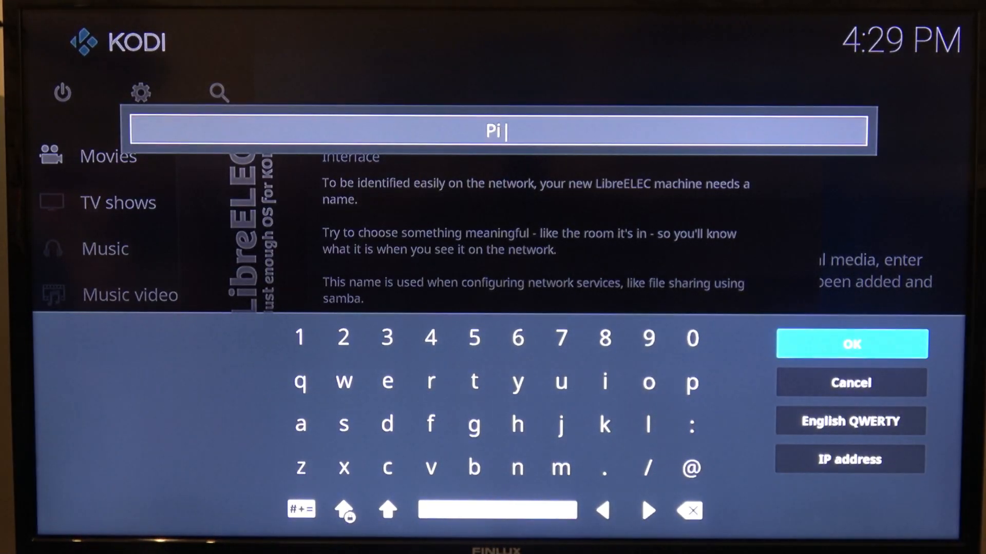
{"action": "type", "text": "4-Media"}
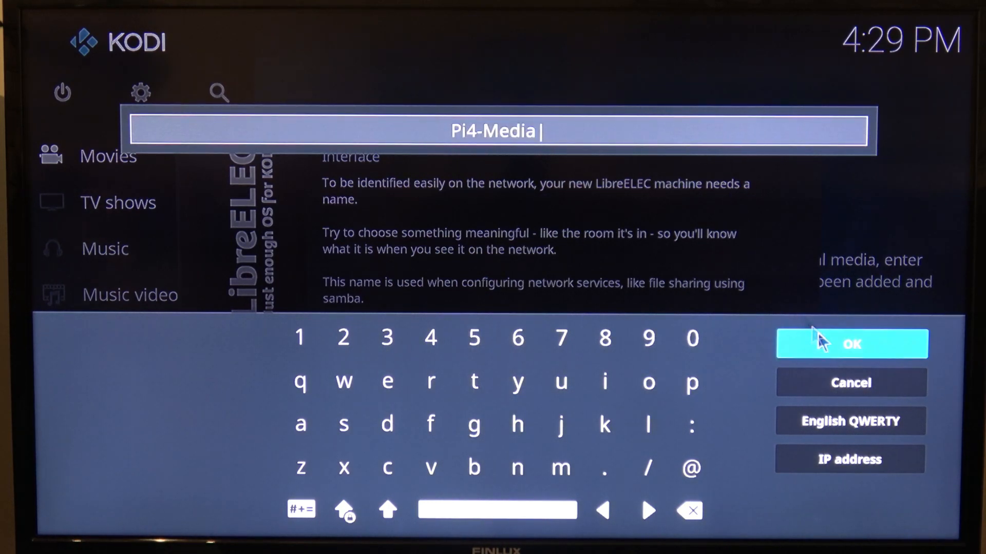
{"action": "left_click", "coordinate": [851, 344]}
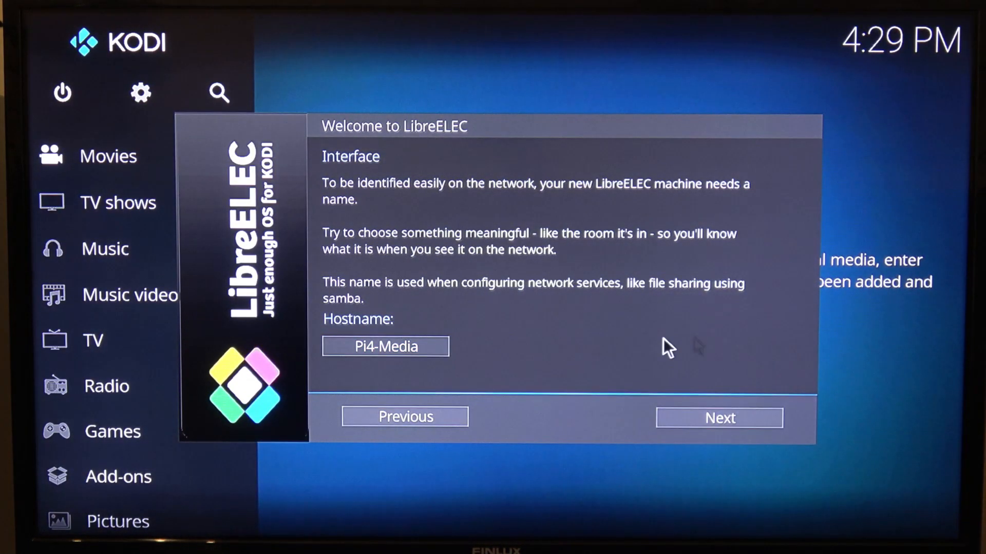
{"action": "left_click", "coordinate": [718, 418]}
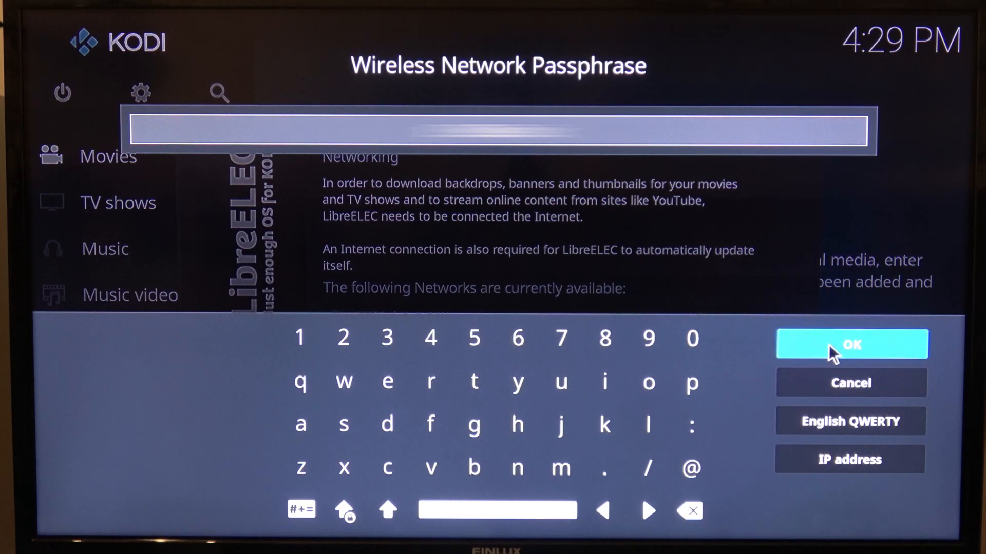
Submit the BTHub3-QC6K passphrase and continue once the network is online
{"action": "left_click", "coordinate": [850, 344]}
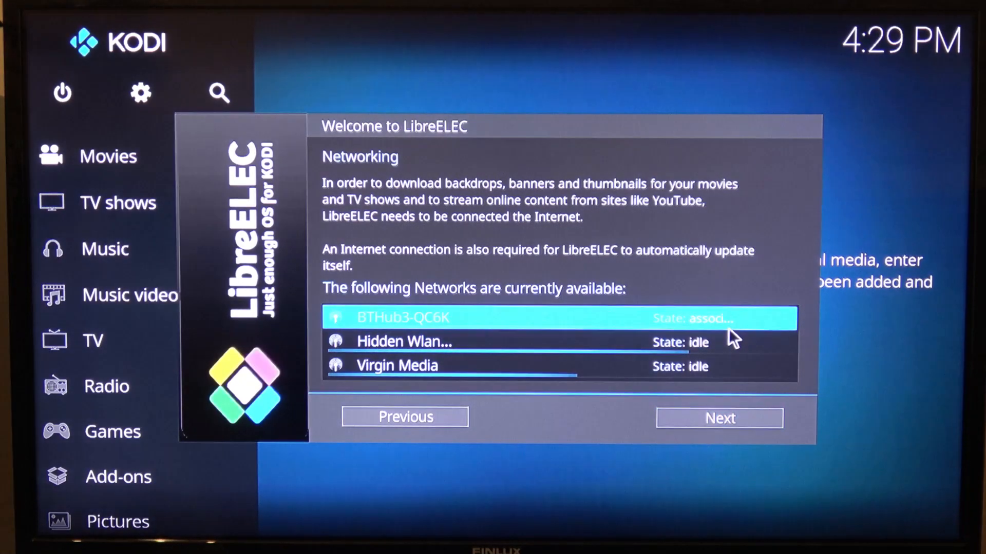
{"action": "mouse_move", "coordinate": [596, 333]}
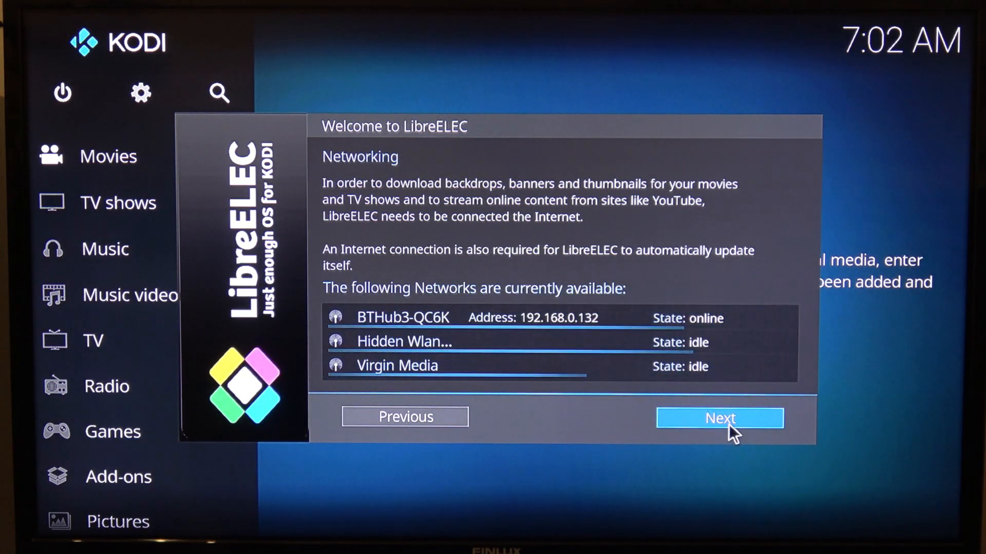
{"action": "left_click", "coordinate": [720, 418]}
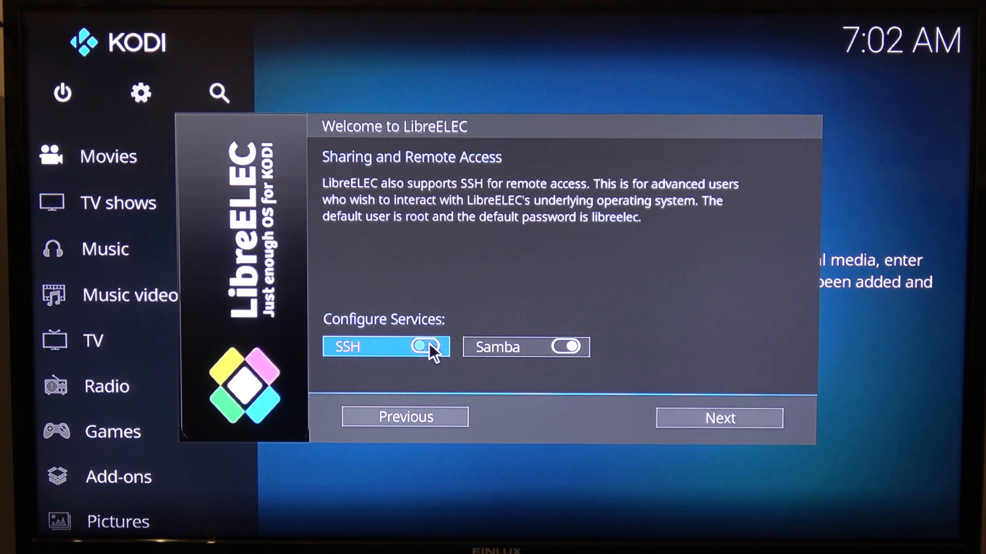
Enable SSH with a personal password, then continue to the Thank you page
{"action": "left_click", "coordinate": [428, 347]}
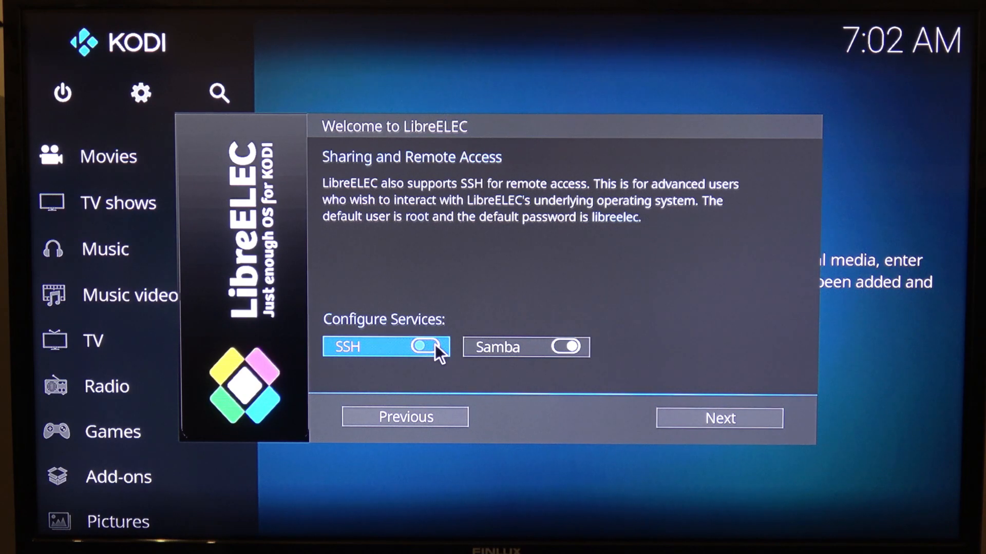
{"action": "left_click", "coordinate": [422, 347]}
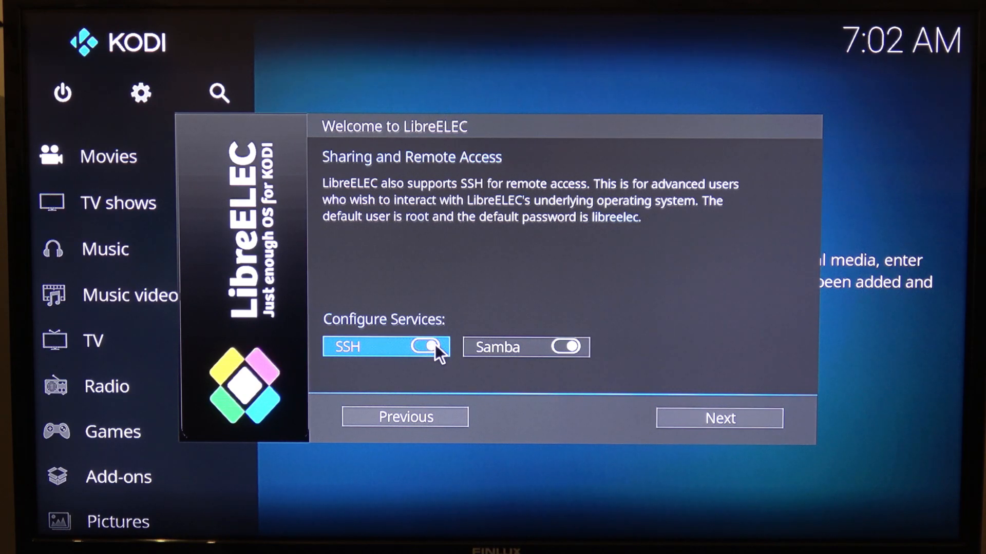
{"action": "left_click", "coordinate": [431, 347]}
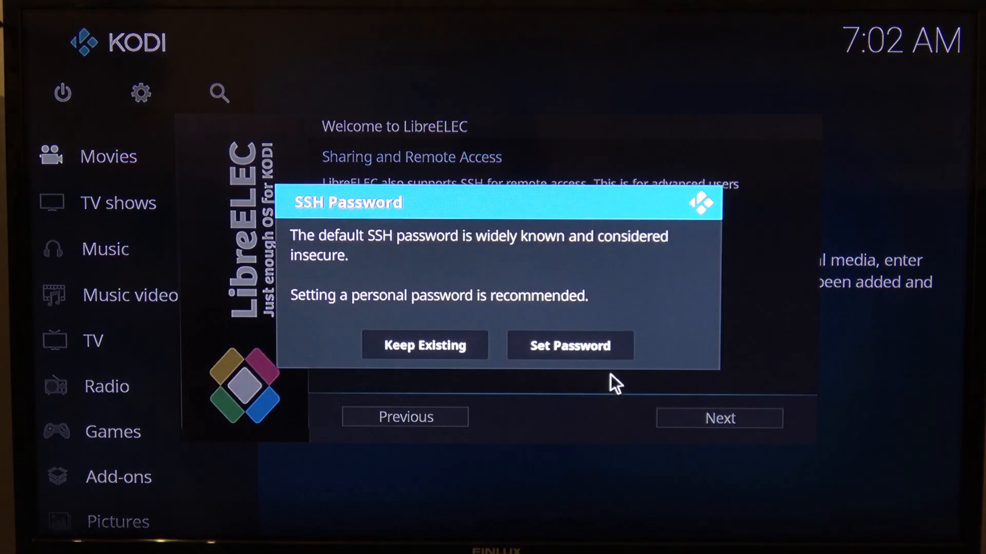
{"action": "left_click", "coordinate": [569, 345]}
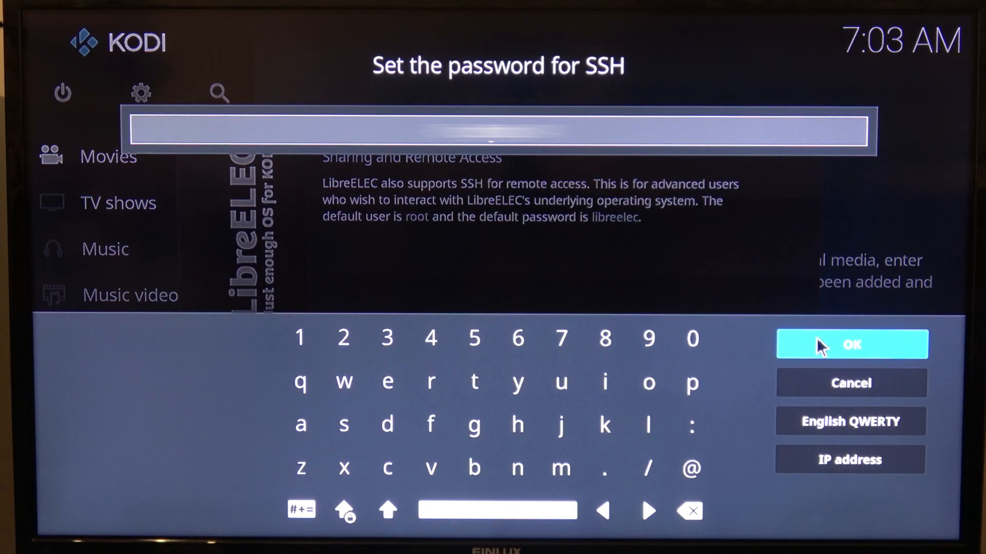
{"action": "left_click", "coordinate": [850, 344]}
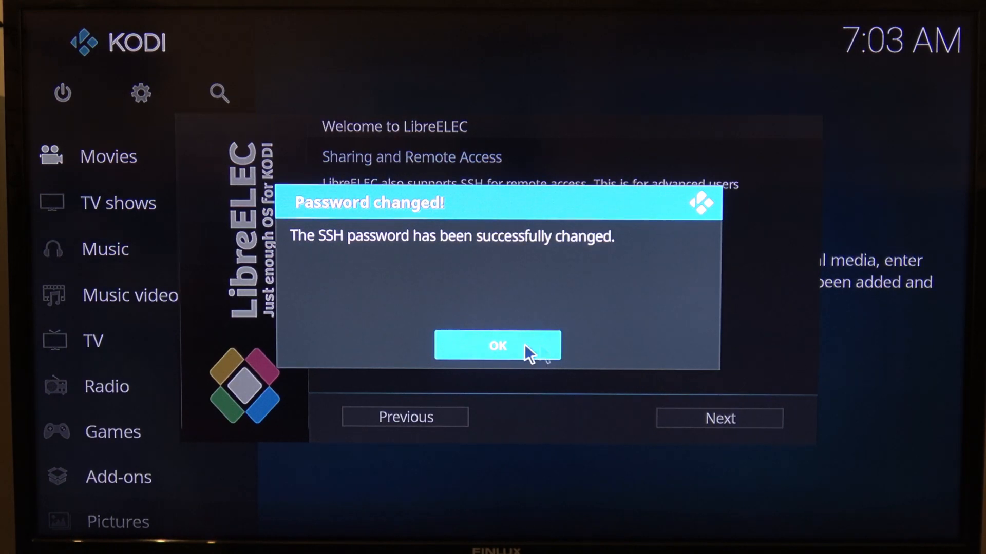
{"action": "left_click", "coordinate": [498, 346]}
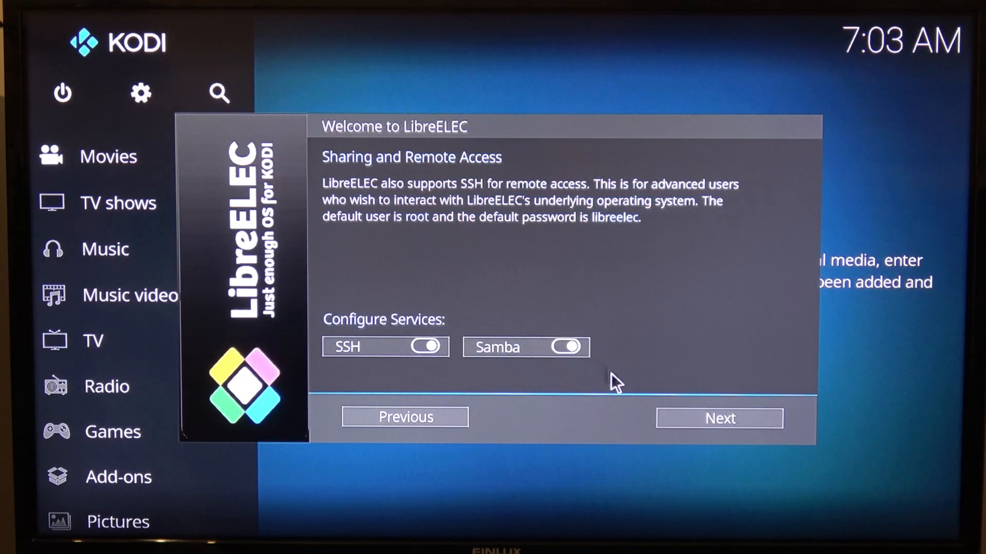
{"action": "left_click", "coordinate": [718, 418]}
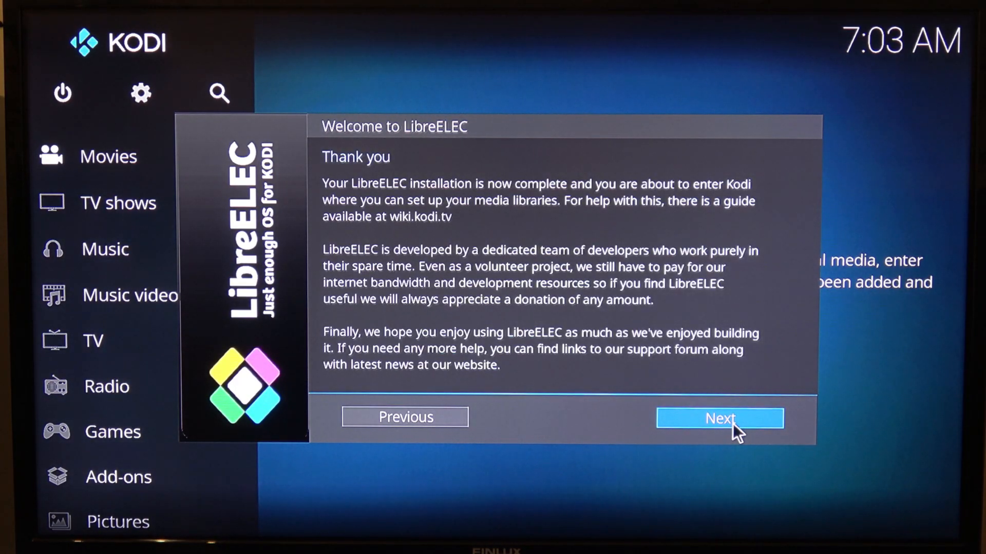
Close the LibreELEC welcome wizard and open the still-empty Movies library
{"action": "left_click", "coordinate": [718, 418]}
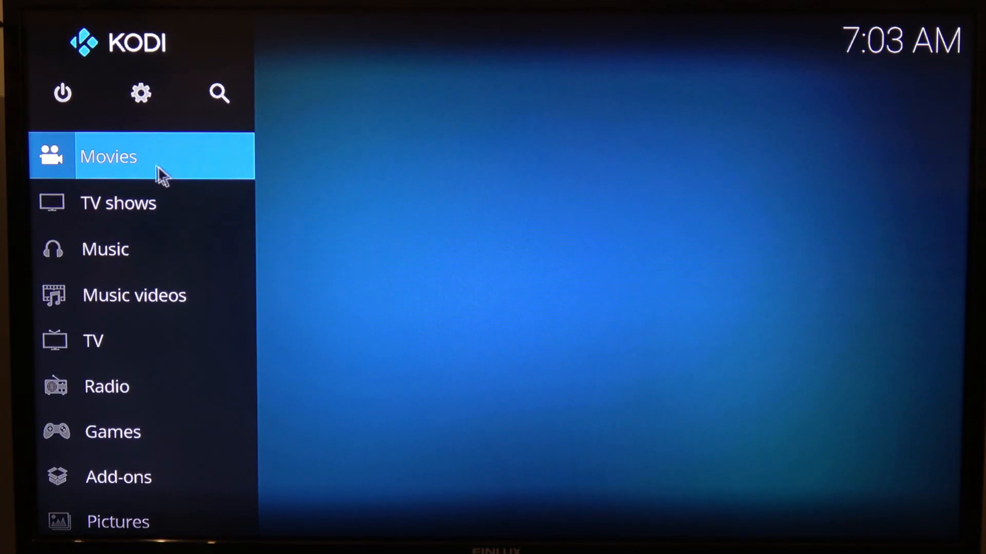
{"action": "left_click", "coordinate": [108, 156]}
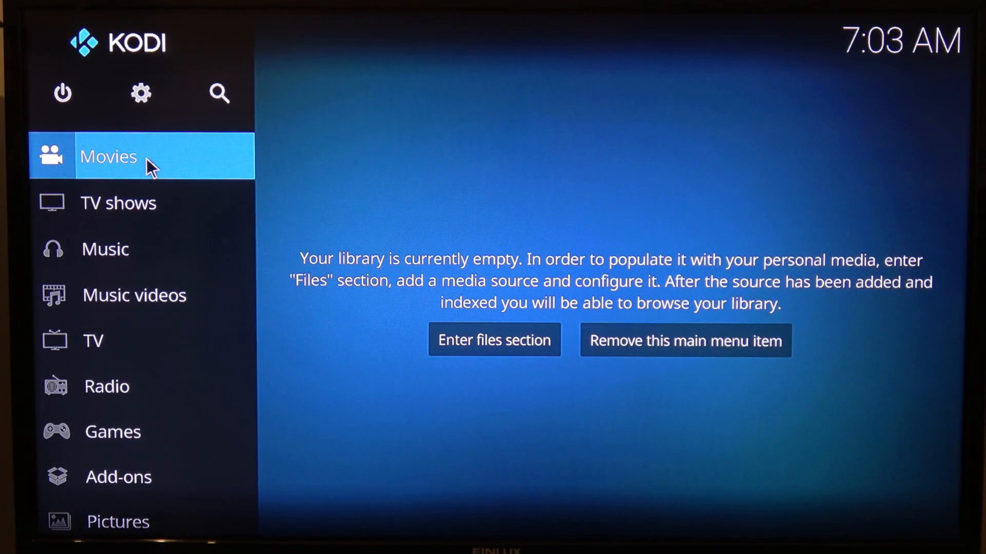
Browse the NFS share /nfs on 192.168.0.240 and pick Public/Shared Videos as the source path
{"action": "left_click", "coordinate": [493, 339]}
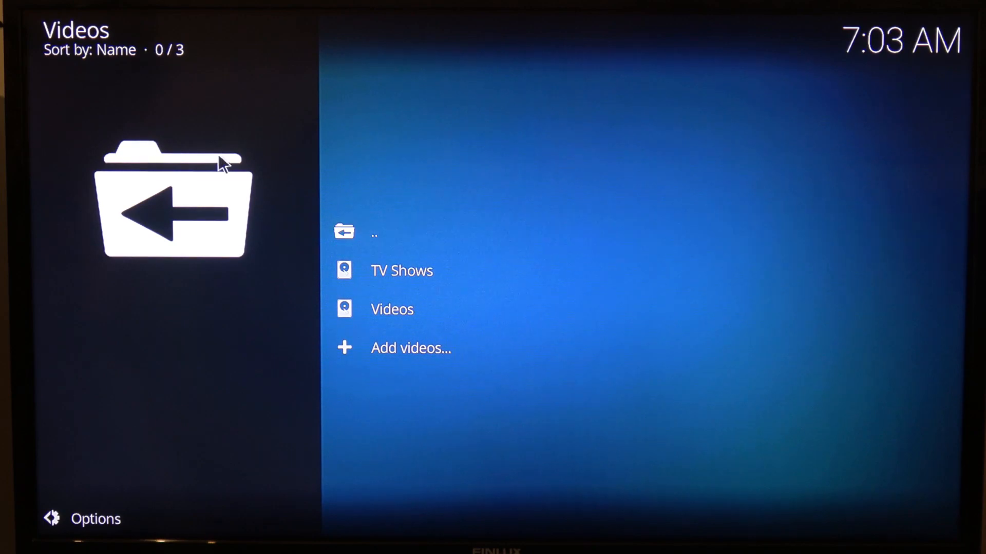
{"action": "left_click", "coordinate": [411, 347]}
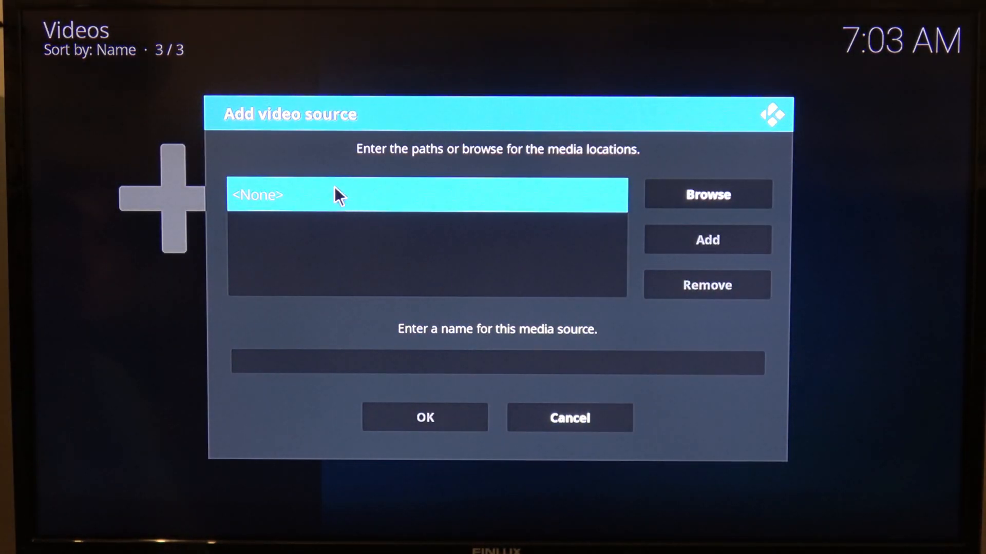
{"action": "mouse_move", "coordinate": [707, 194]}
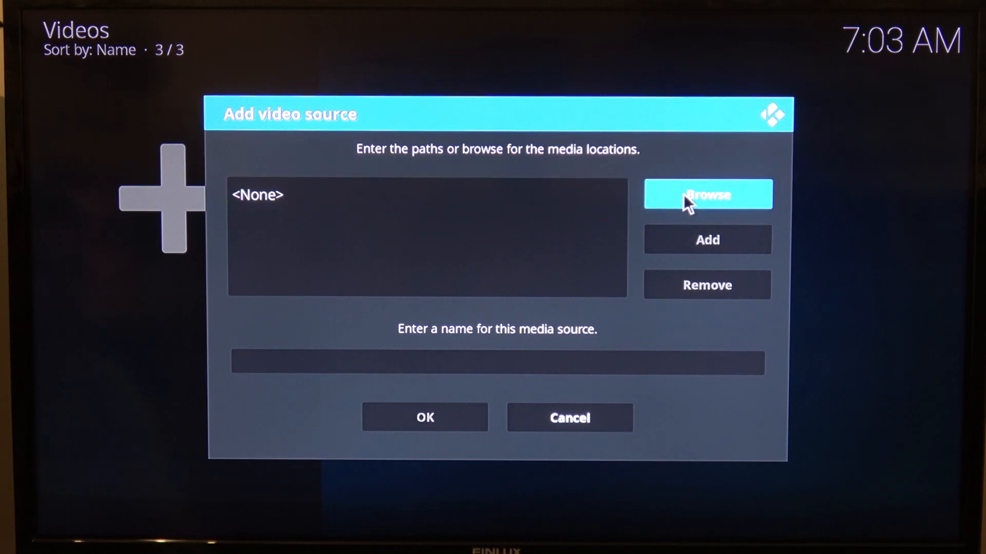
{"action": "left_click", "coordinate": [706, 194]}
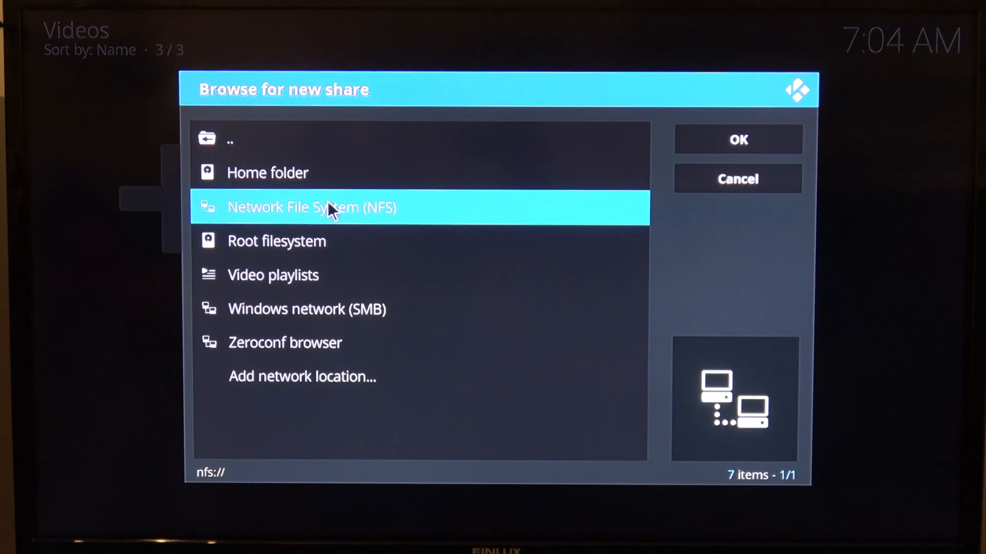
{"action": "left_click", "coordinate": [311, 207]}
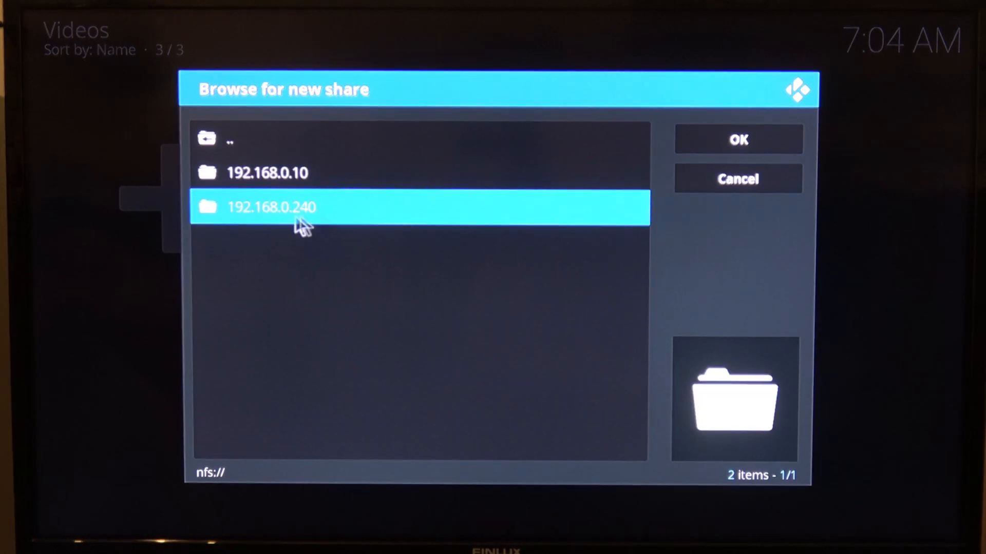
{"action": "double_click", "coordinate": [272, 208]}
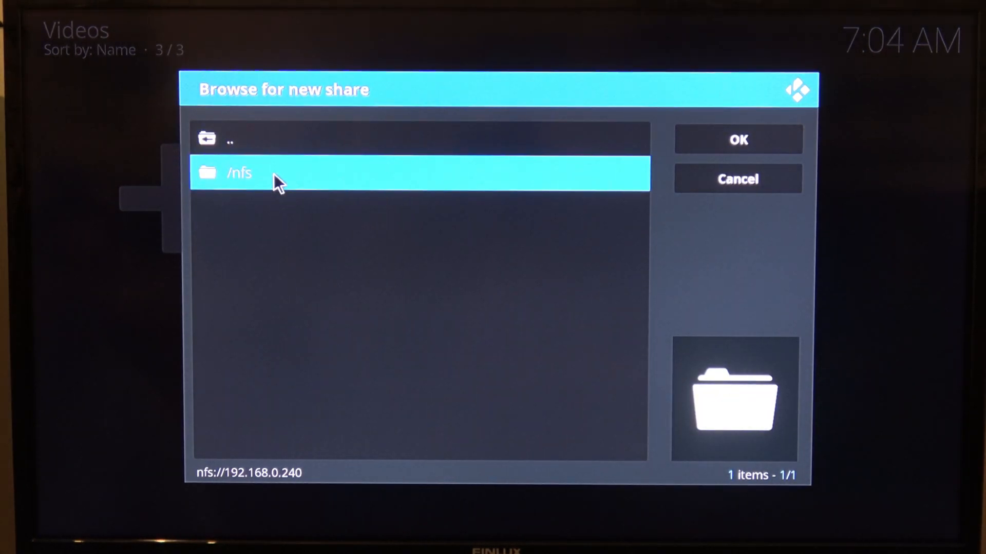
{"action": "double_click", "coordinate": [238, 173]}
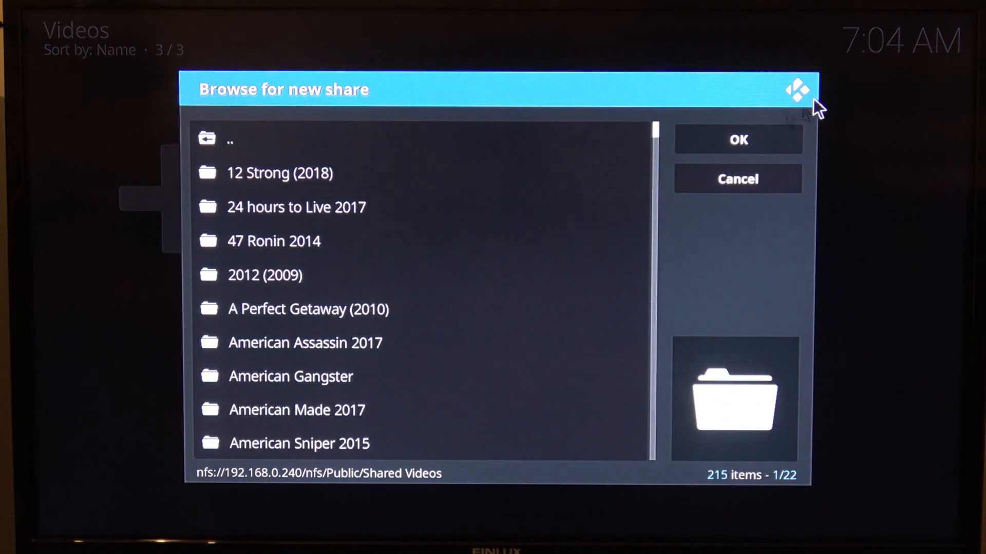
{"action": "left_click", "coordinate": [737, 139]}
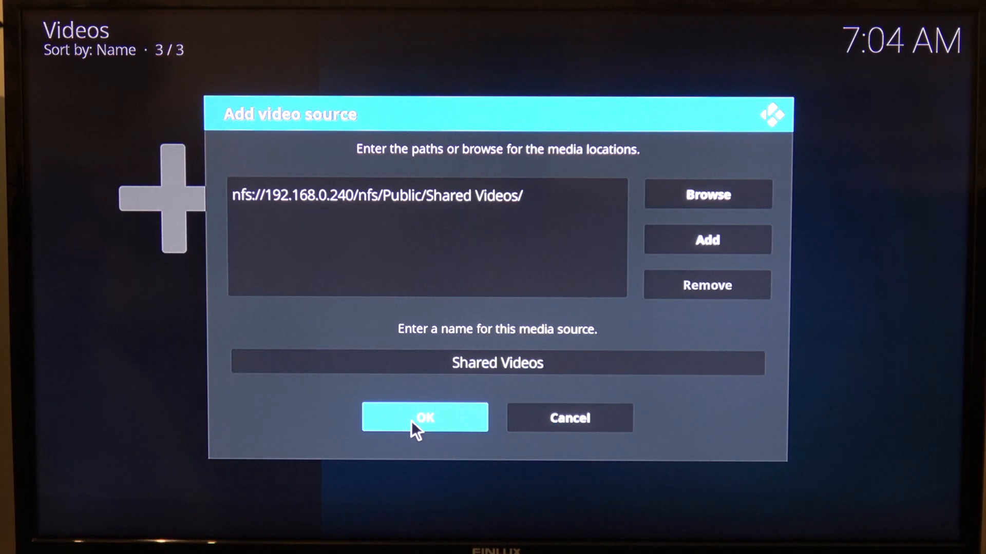
Set Shared Videos to contain Movies via The Movie Database and approve refreshing the path
{"action": "left_click", "coordinate": [424, 417]}
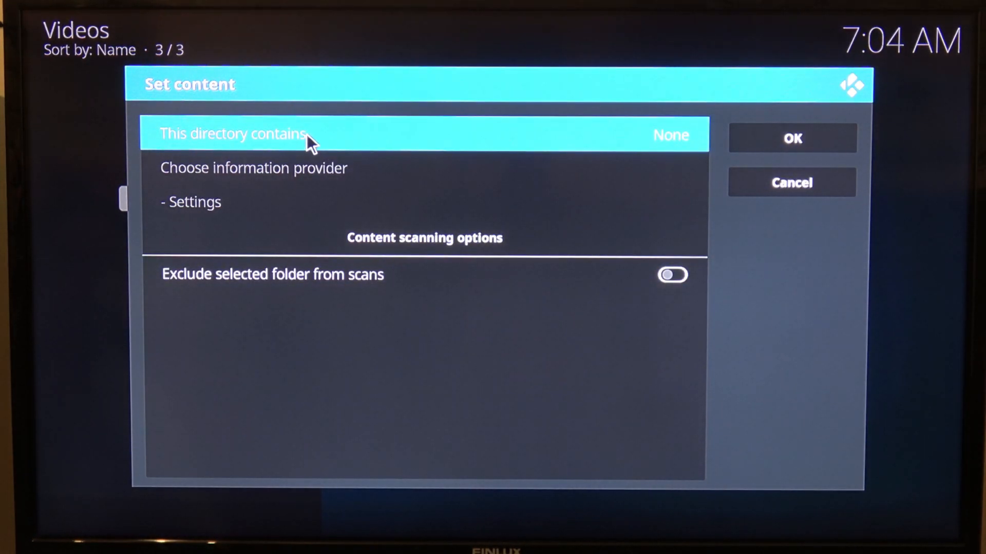
{"action": "left_click", "coordinate": [233, 133]}
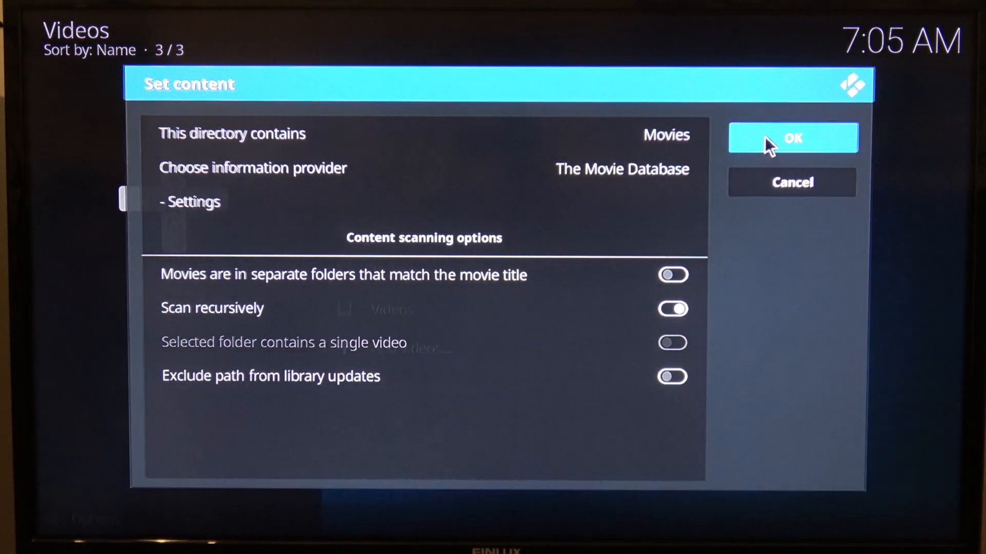
{"action": "left_click", "coordinate": [792, 137]}
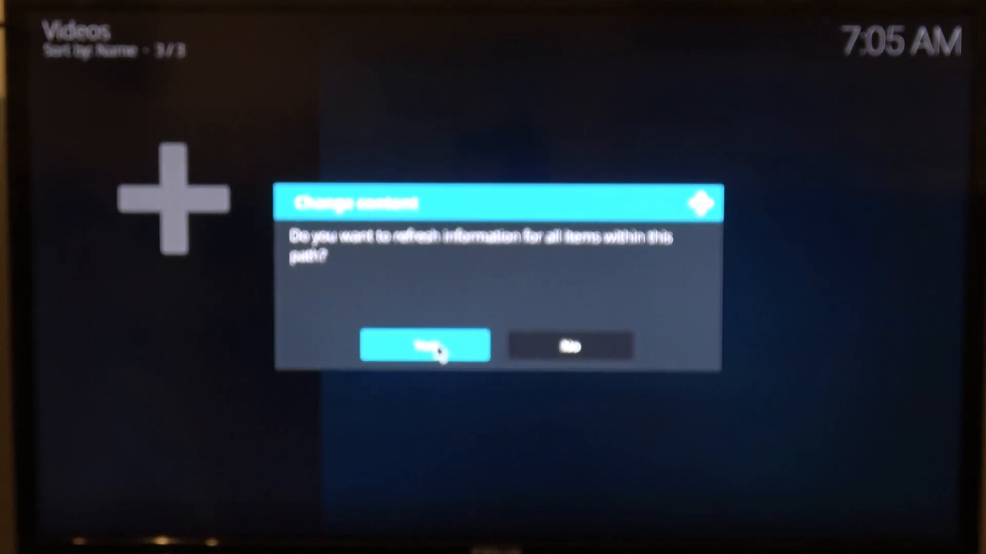
{"action": "left_click", "coordinate": [425, 347]}
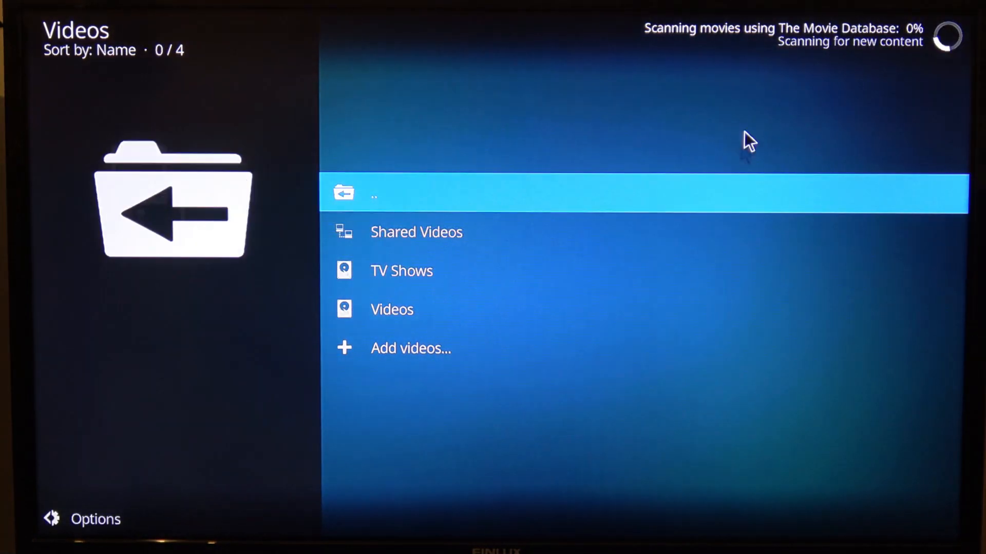
{"action": "mouse_move", "coordinate": [908, 56]}
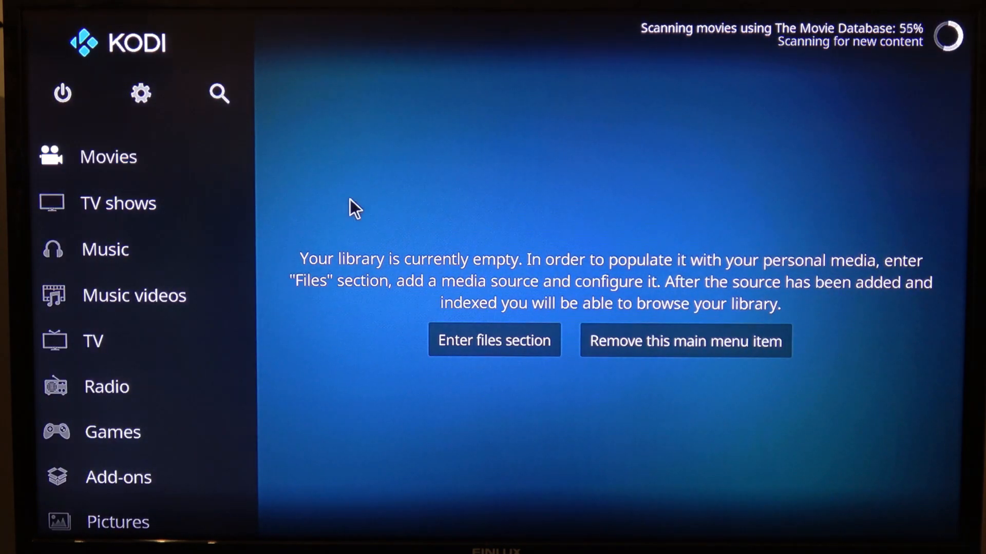
Leave the video file list and enter the Add-ons section during the scan
{"action": "left_click", "coordinate": [118, 476]}
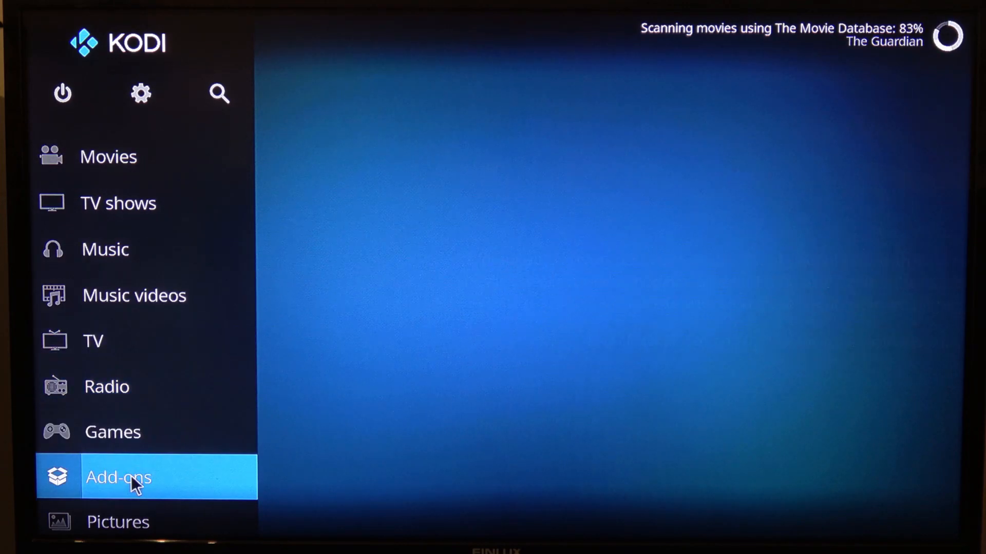
{"action": "left_click", "coordinate": [119, 477]}
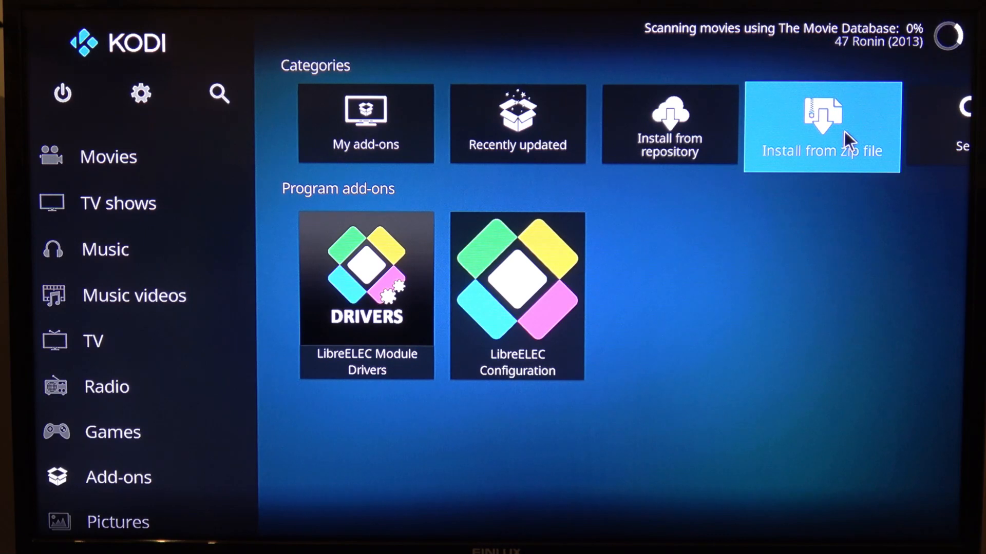
Turn on Unknown sources from the Install from zip prompt and accept the warning
{"action": "left_click", "coordinate": [821, 126]}
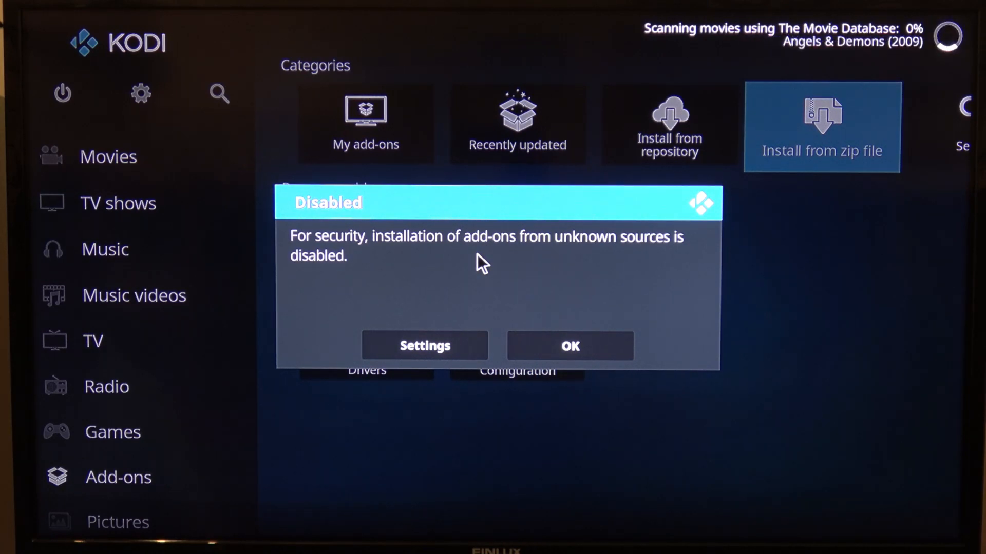
{"action": "left_click", "coordinate": [569, 345]}
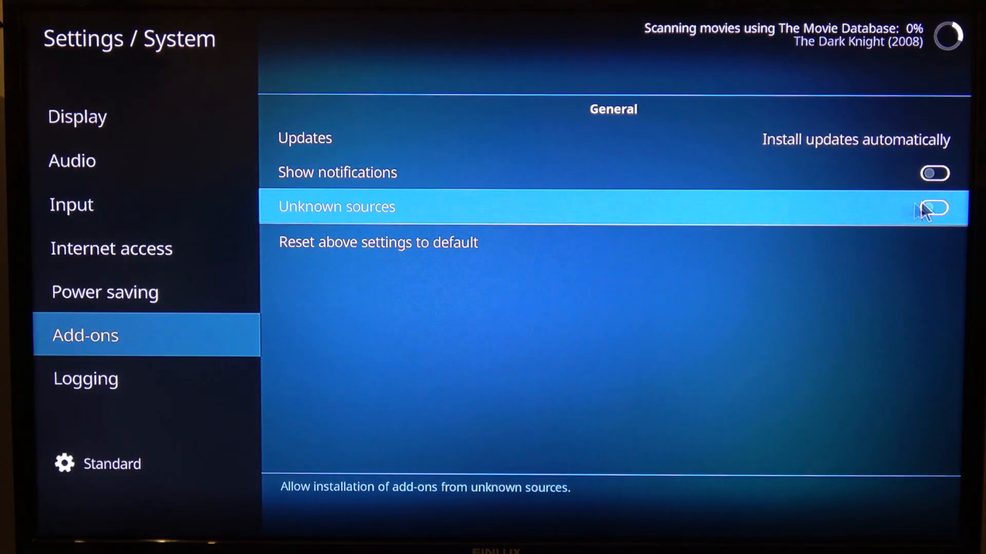
{"action": "left_click", "coordinate": [933, 207]}
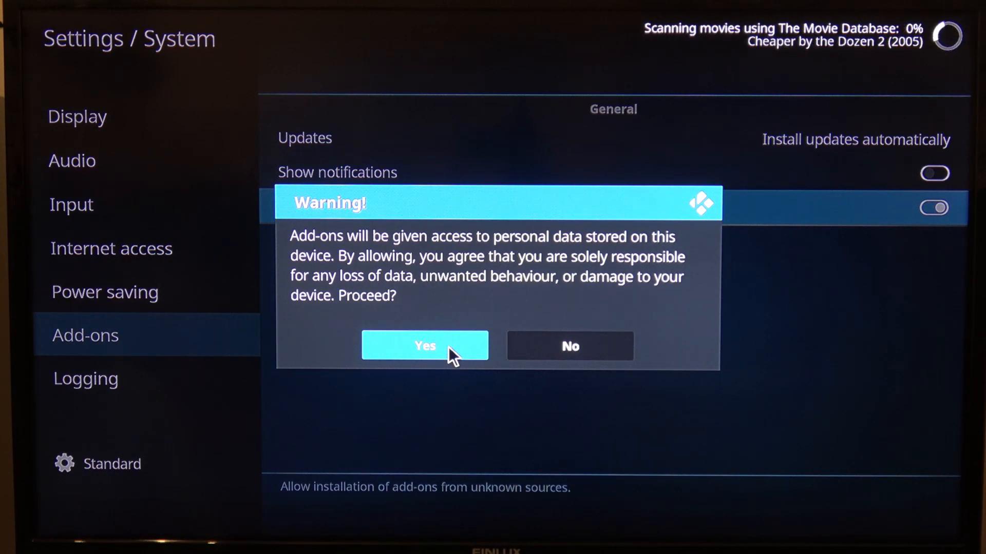
{"action": "left_click", "coordinate": [424, 345]}
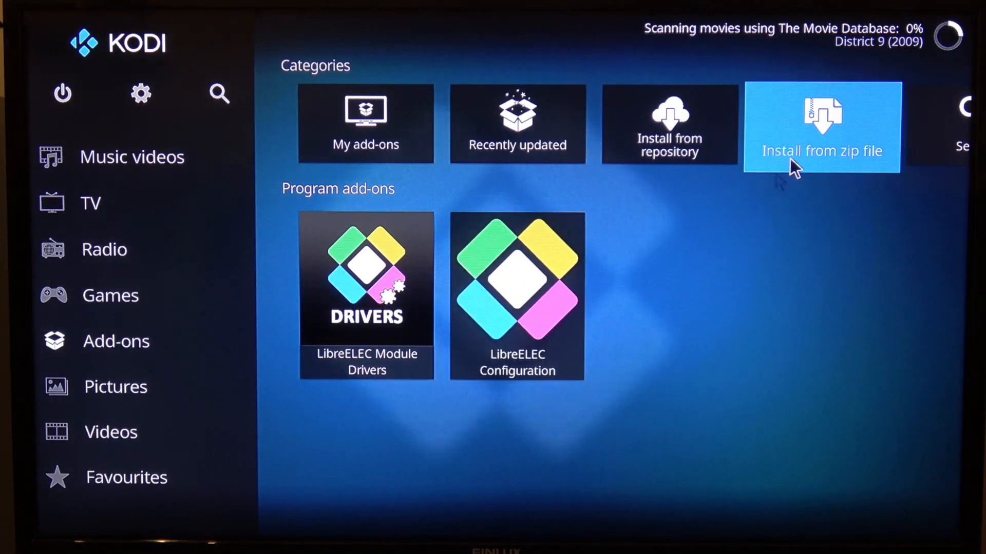
Start installing from a zip file and open the 192.168.0.240 server's repository zips
{"action": "left_click", "coordinate": [820, 126]}
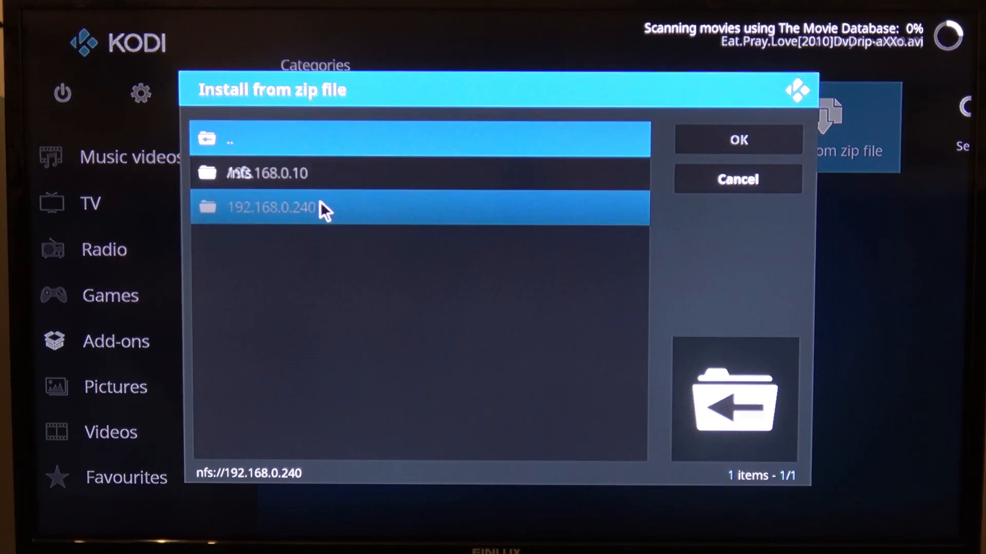
{"action": "double_click", "coordinate": [271, 208]}
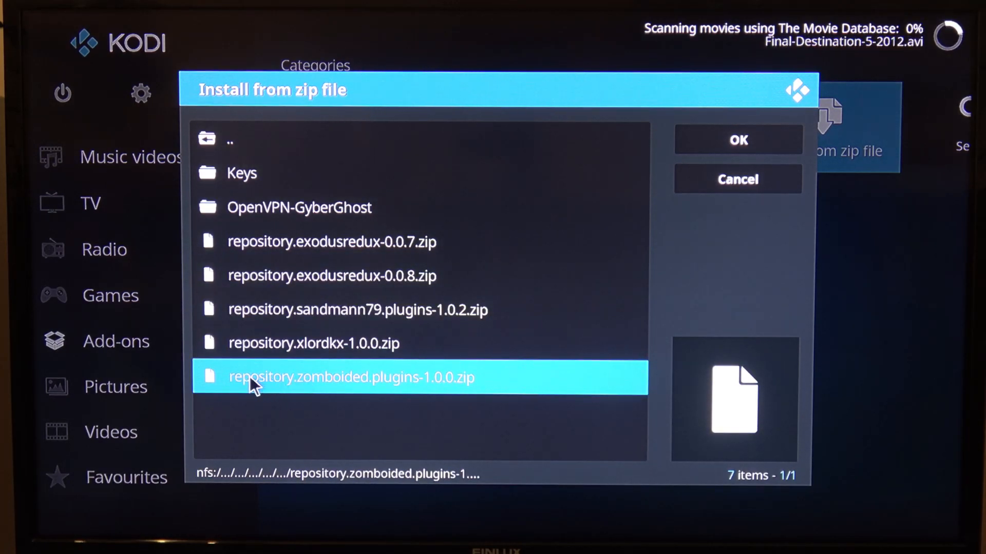
{"action": "mouse_move", "coordinate": [355, 393]}
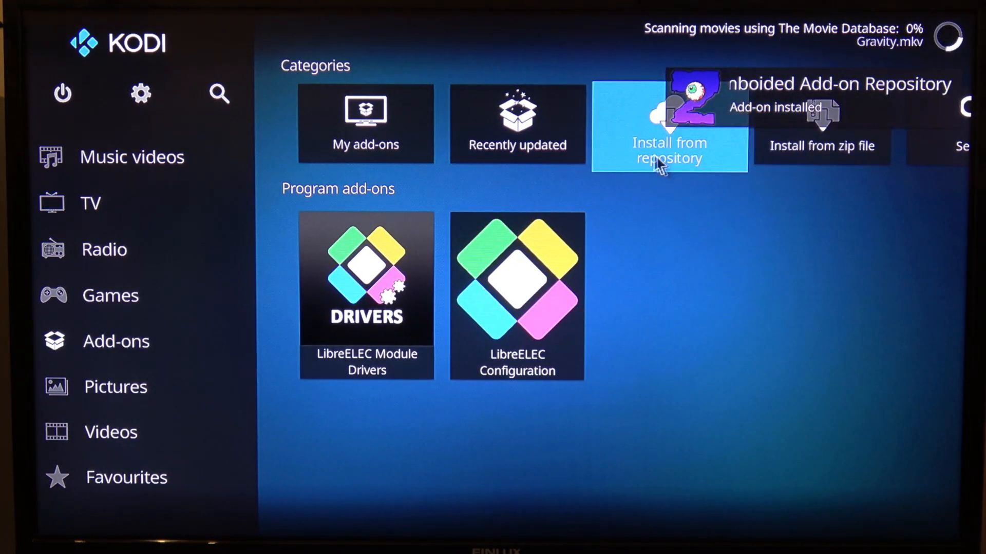
Install VPN Manager for OpenVPN from Zomboided's Services, then cancel out of its settings
{"action": "left_click", "coordinate": [669, 126]}
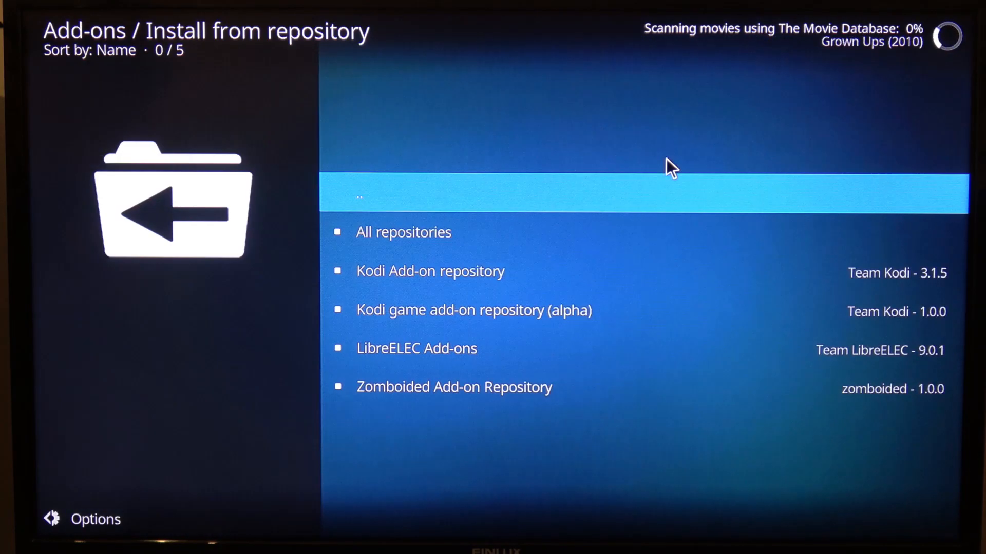
{"action": "mouse_move", "coordinate": [468, 387]}
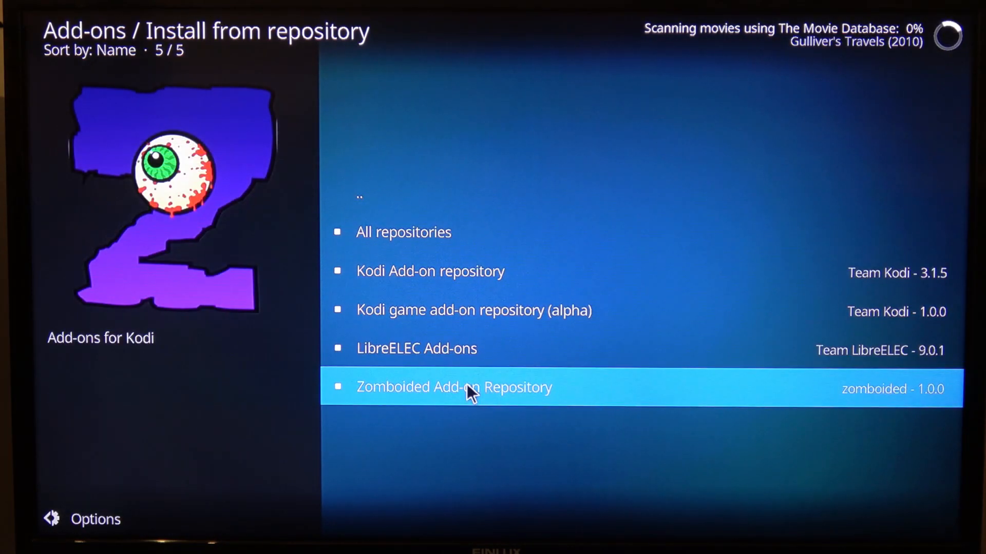
{"action": "left_click", "coordinate": [453, 387]}
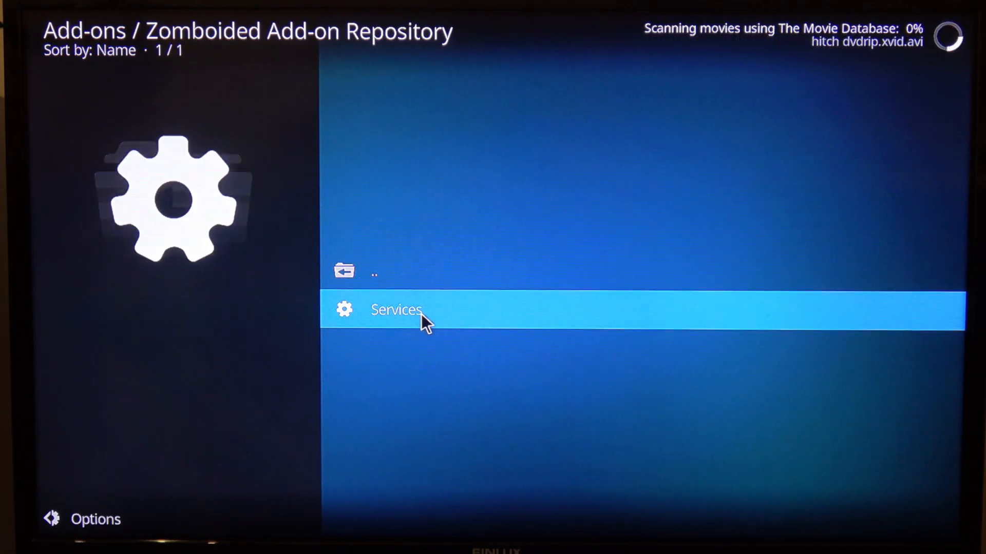
{"action": "left_click", "coordinate": [395, 309]}
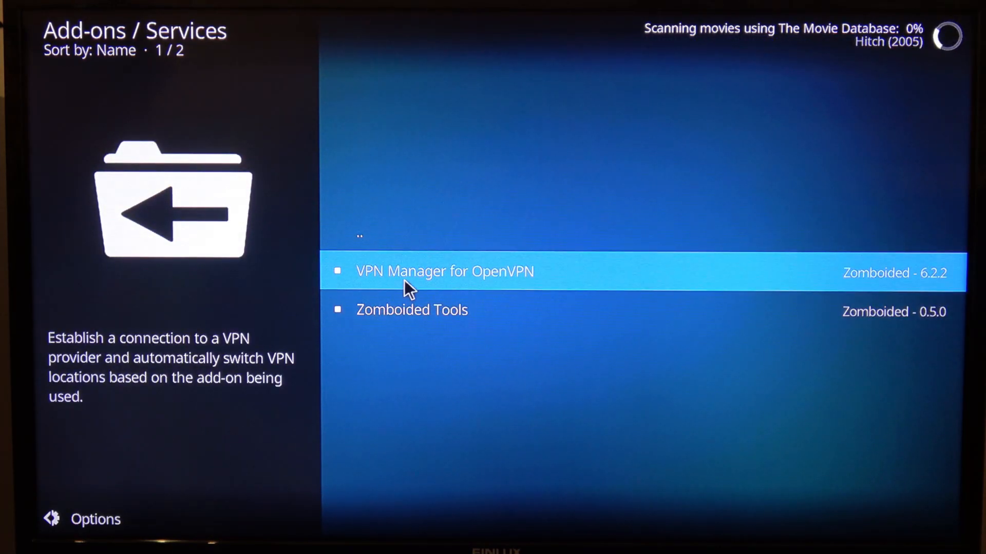
{"action": "left_click", "coordinate": [443, 271]}
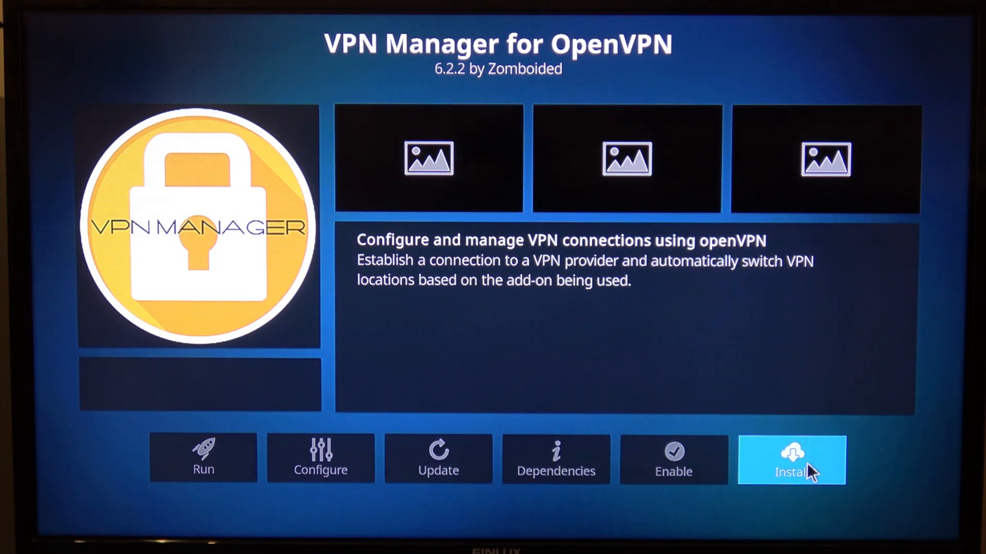
{"action": "left_click", "coordinate": [790, 459]}
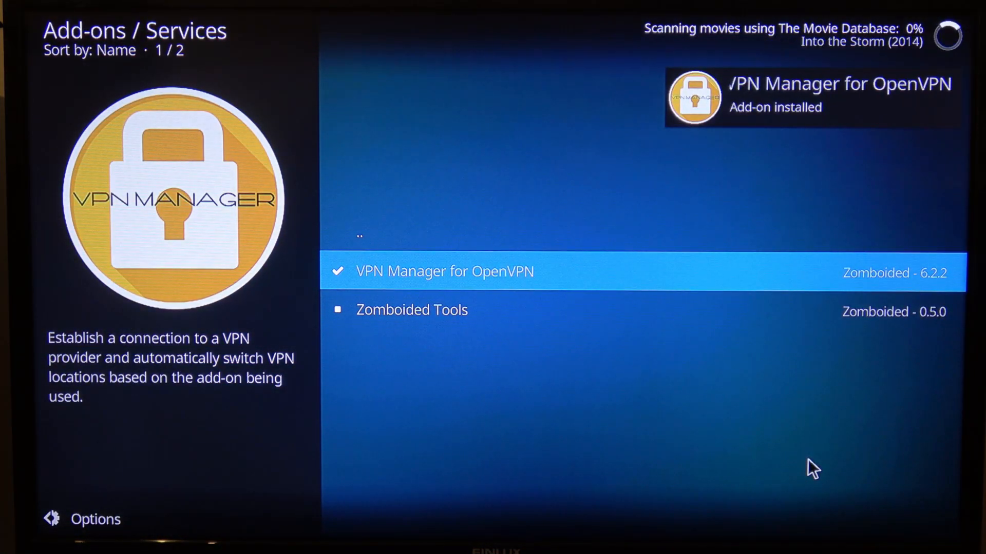
{"action": "left_click", "coordinate": [445, 272]}
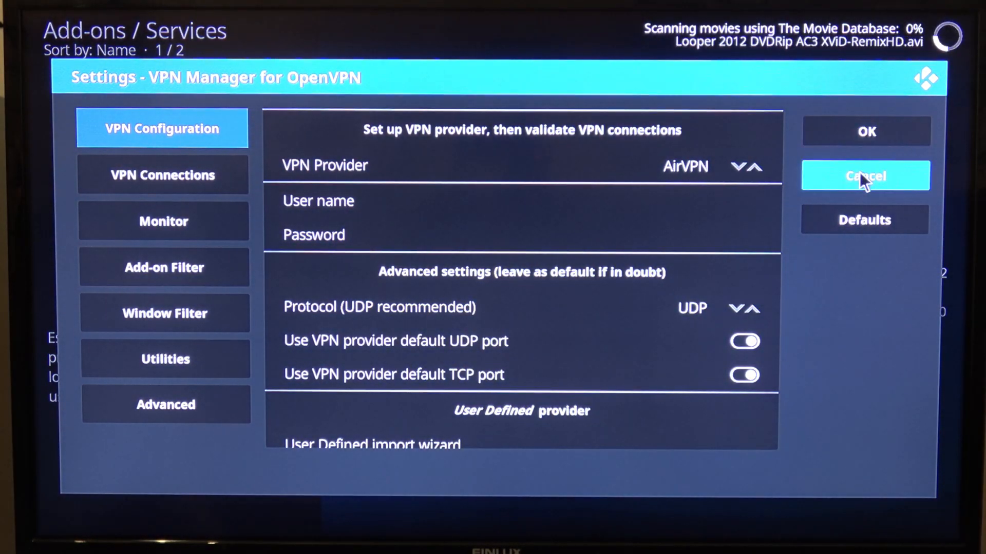
{"action": "left_click", "coordinate": [864, 176]}
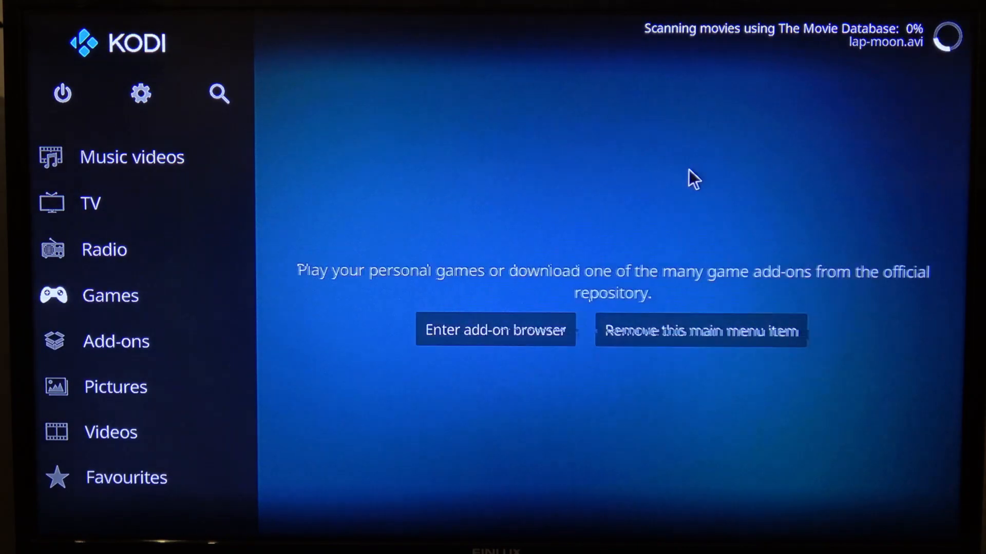
Install repository.exodusredux-0.0.8.zip from the repos folder on the 192.168.0.240 NFS share
{"action": "left_click", "coordinate": [116, 342]}
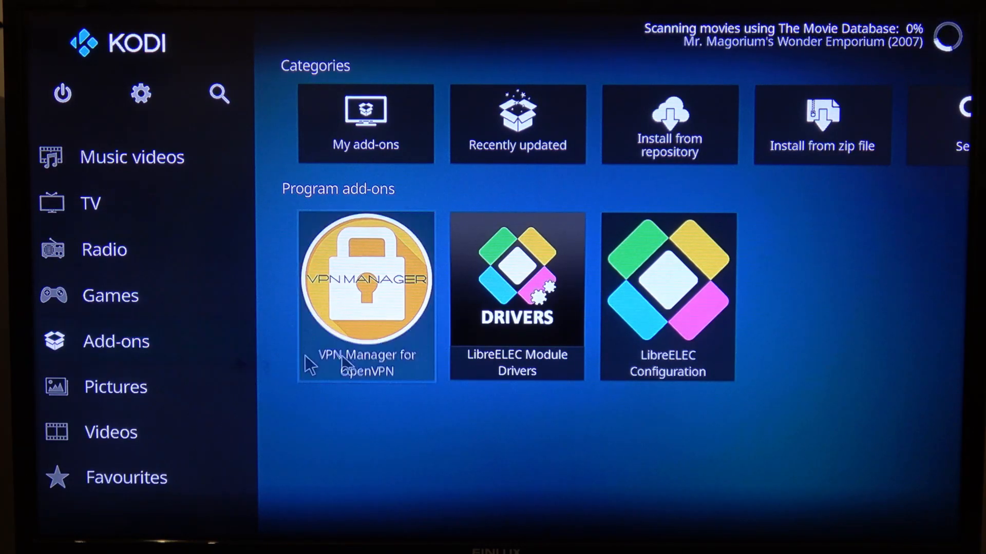
{"action": "mouse_move", "coordinate": [821, 125]}
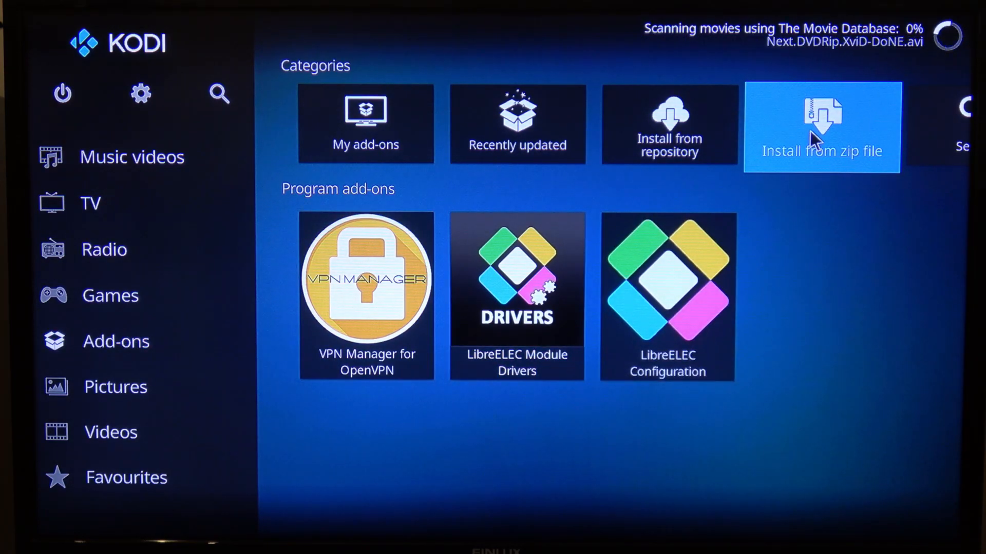
{"action": "left_click", "coordinate": [821, 126]}
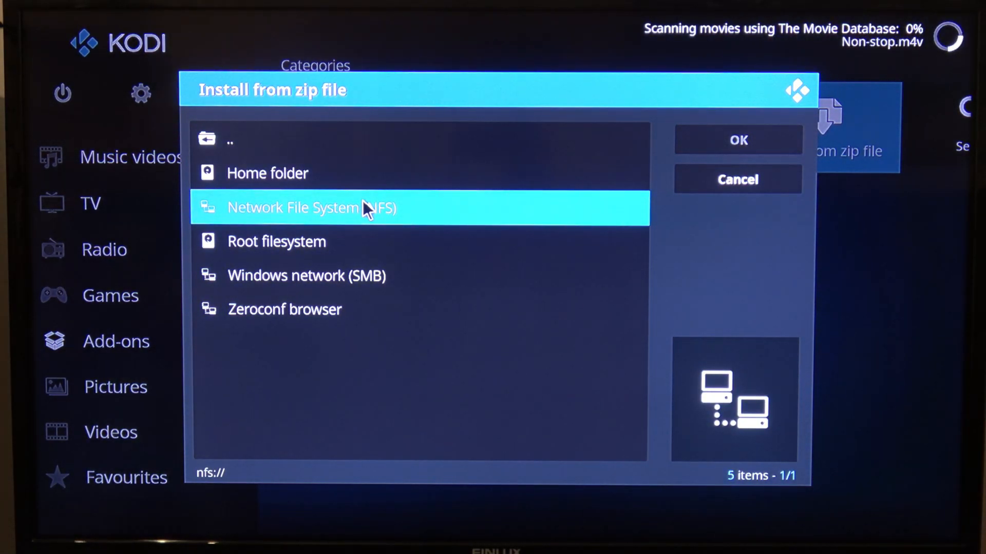
{"action": "left_click", "coordinate": [311, 207]}
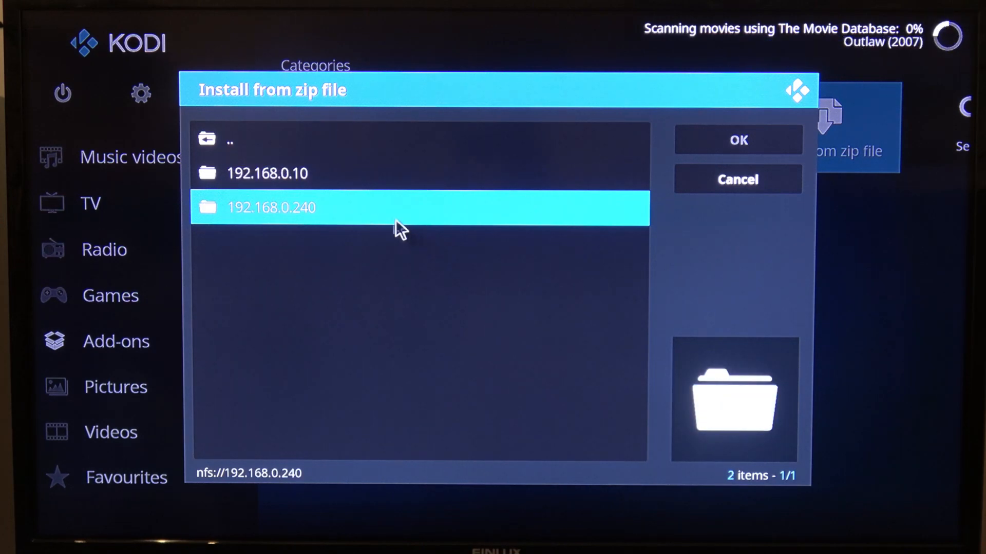
{"action": "double_click", "coordinate": [271, 208]}
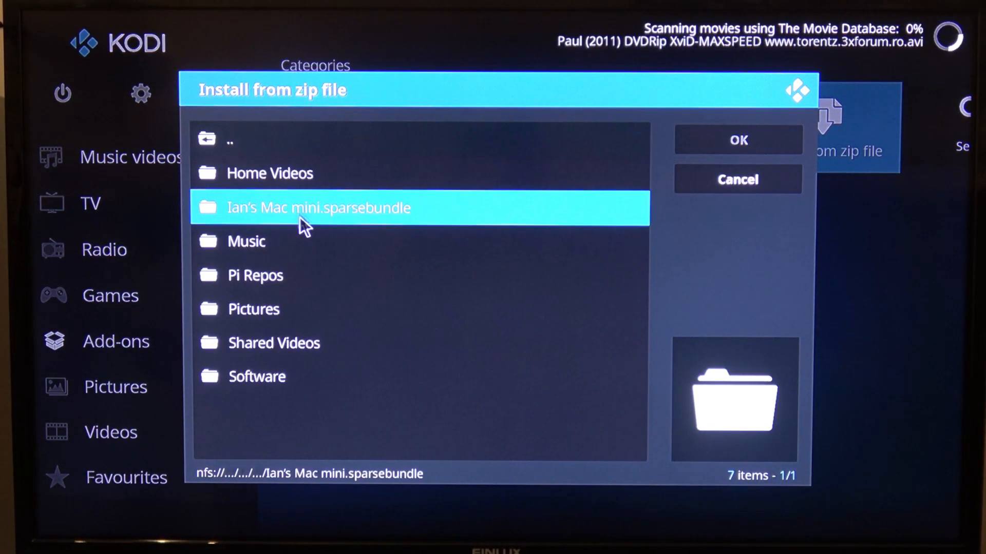
{"action": "double_click", "coordinate": [317, 208]}
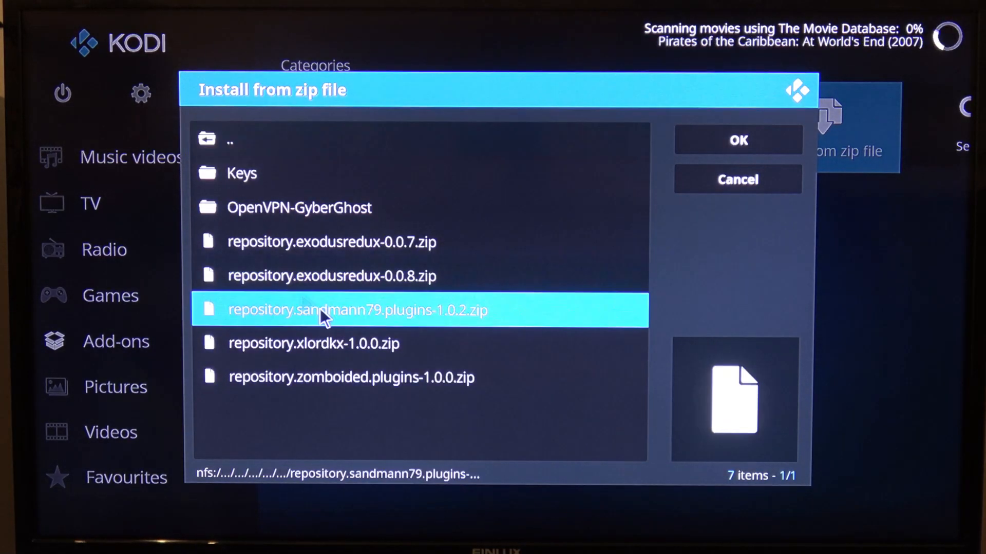
{"action": "key", "text": "up"}
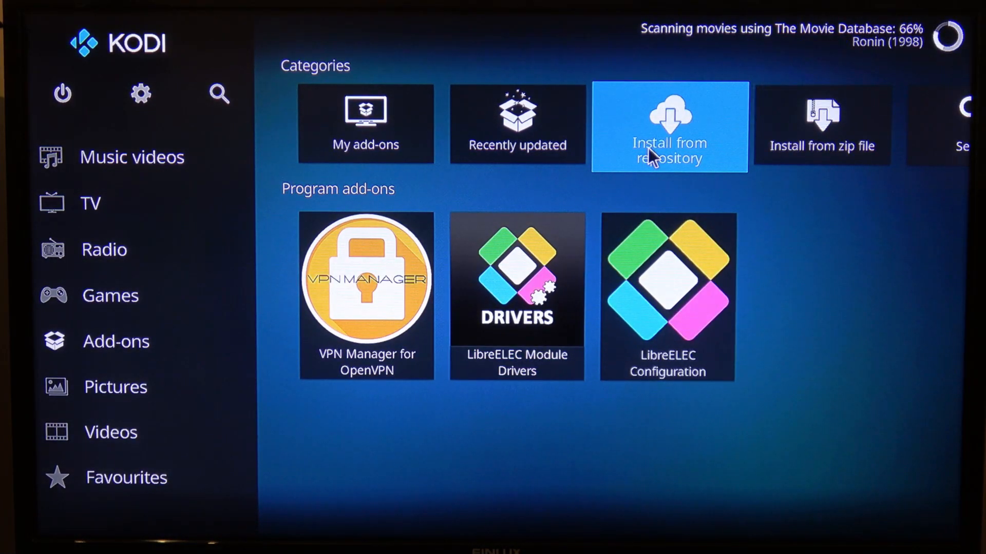
Install Exodus Redux from the Exodus Redux Repo's video add-ons, accepting its 26 dependencies
{"action": "left_click", "coordinate": [668, 123]}
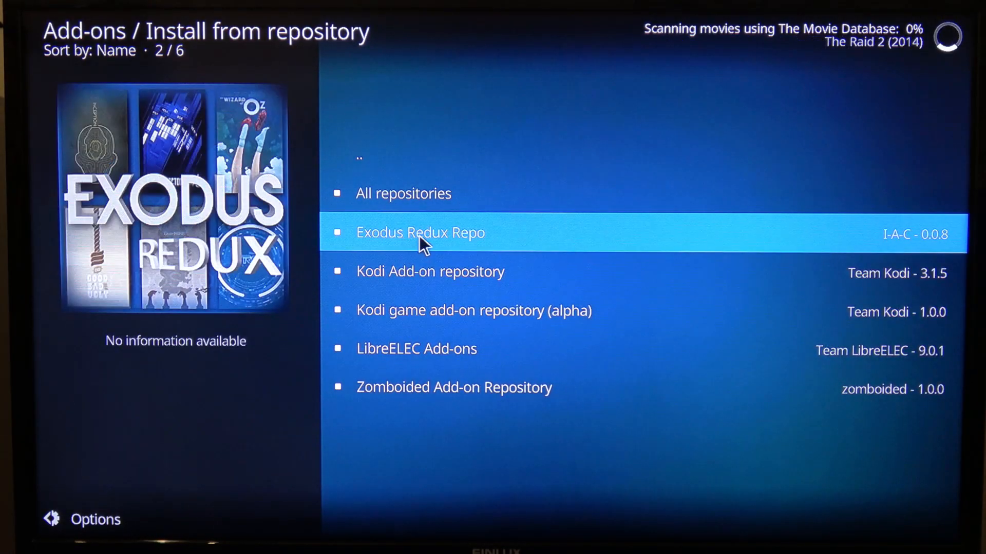
{"action": "left_click", "coordinate": [420, 233]}
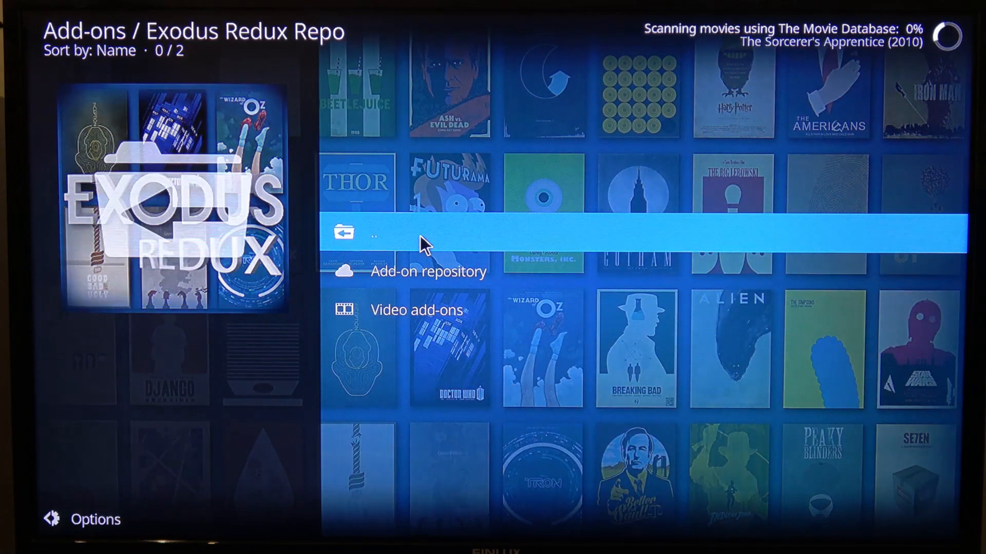
{"action": "left_click", "coordinate": [416, 310]}
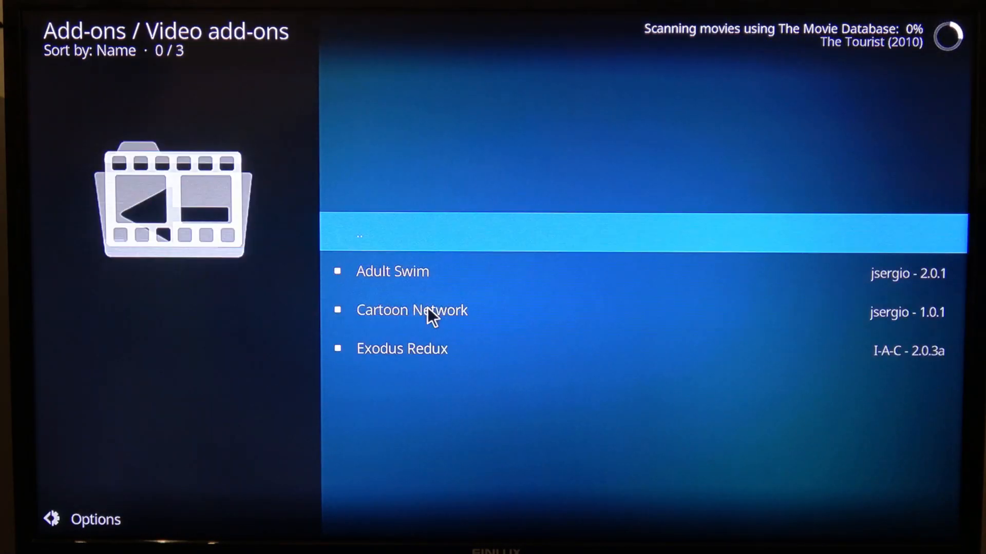
{"action": "left_click", "coordinate": [401, 349]}
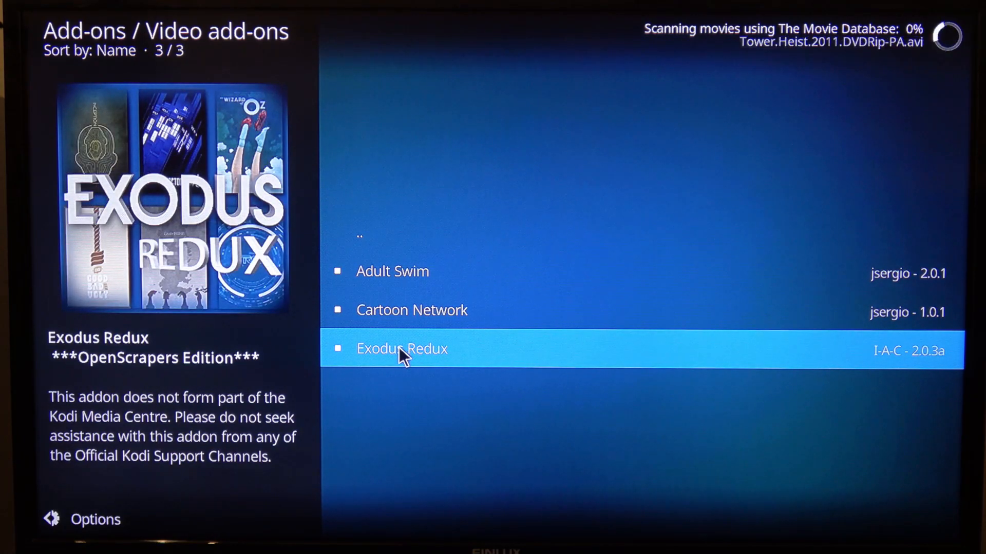
{"action": "left_click", "coordinate": [401, 349]}
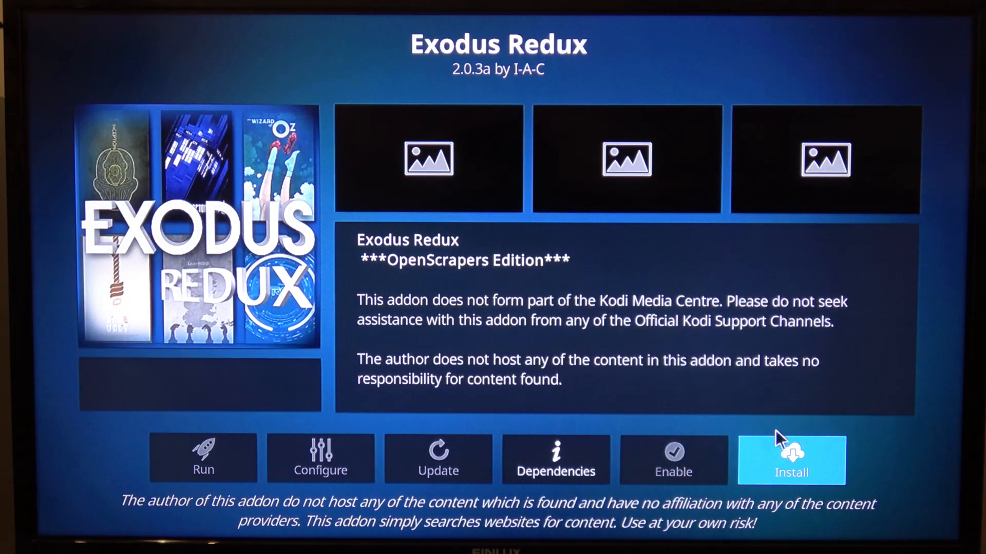
{"action": "left_click", "coordinate": [791, 459]}
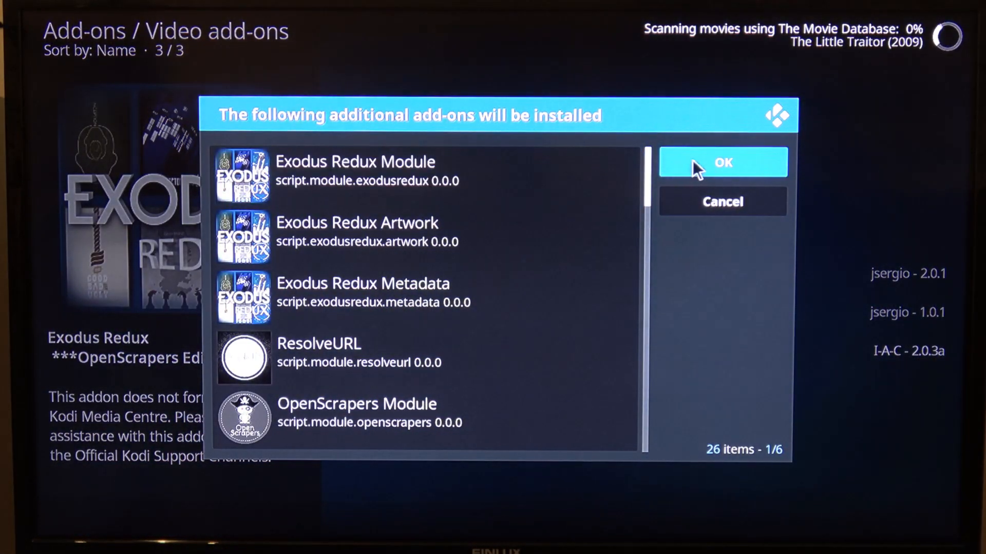
{"action": "left_click", "coordinate": [722, 162]}
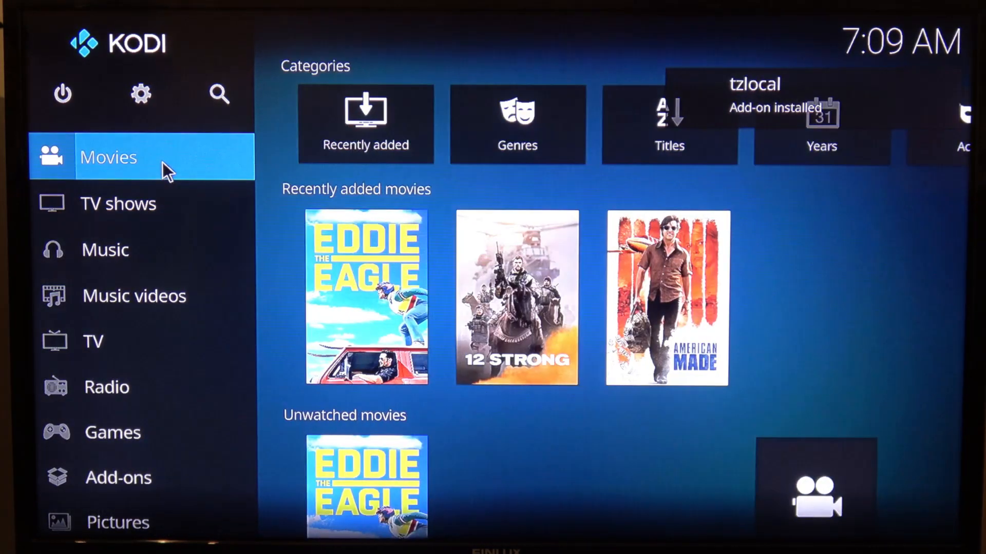
Watch the Movies home fill with more titles like Jumanji and Green Zone
{"action": "left_click", "coordinate": [669, 124]}
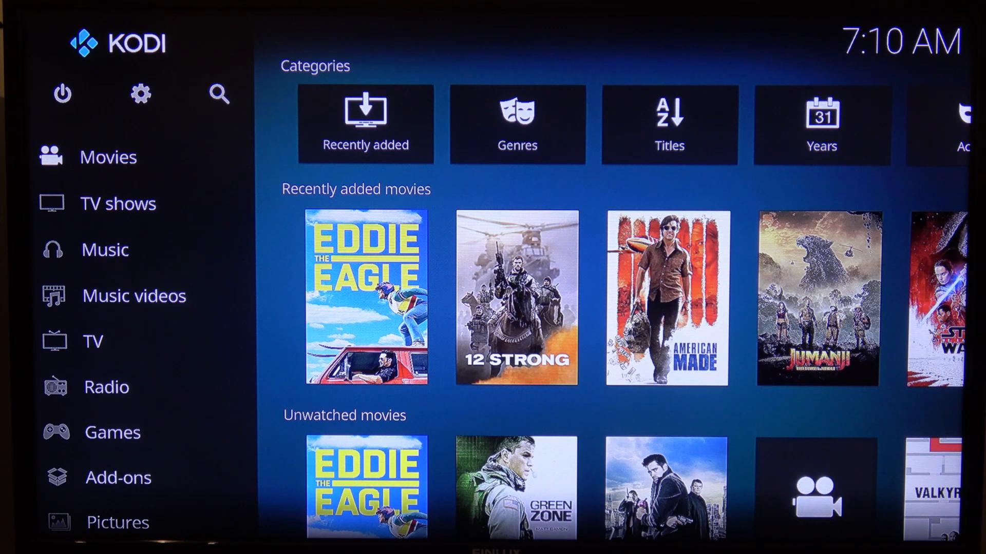
{"action": "mouse_move", "coordinate": [339, 26]}
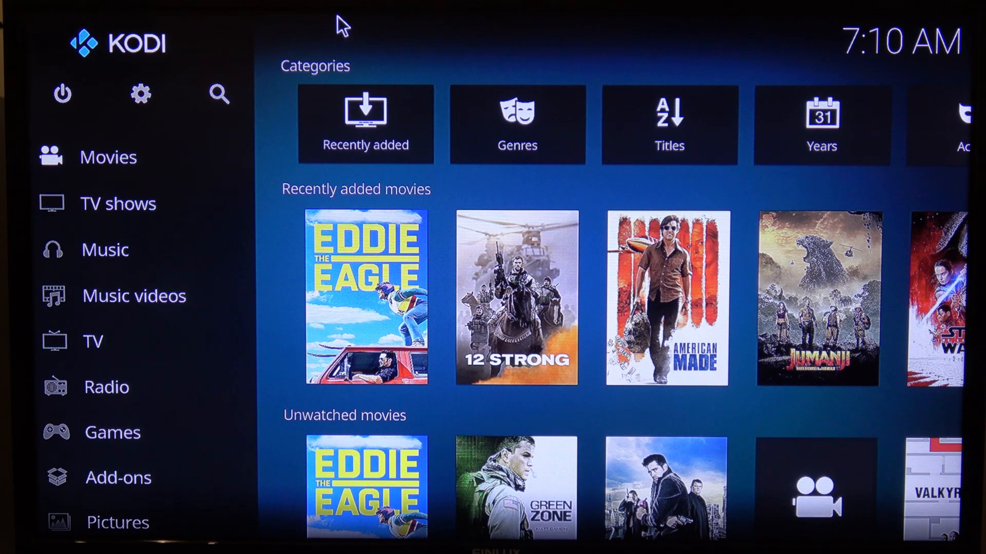